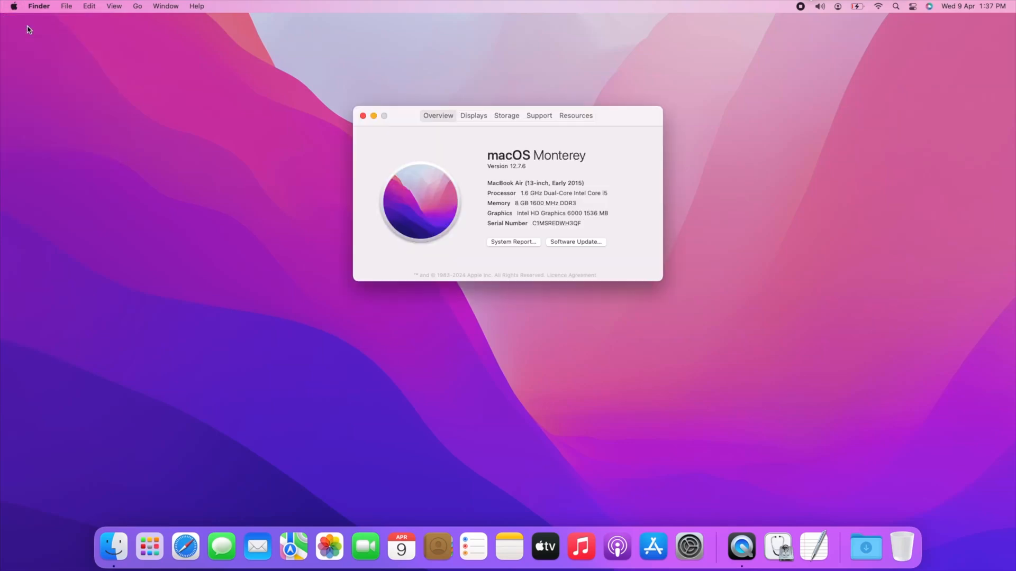
mouse_move(577, 184)
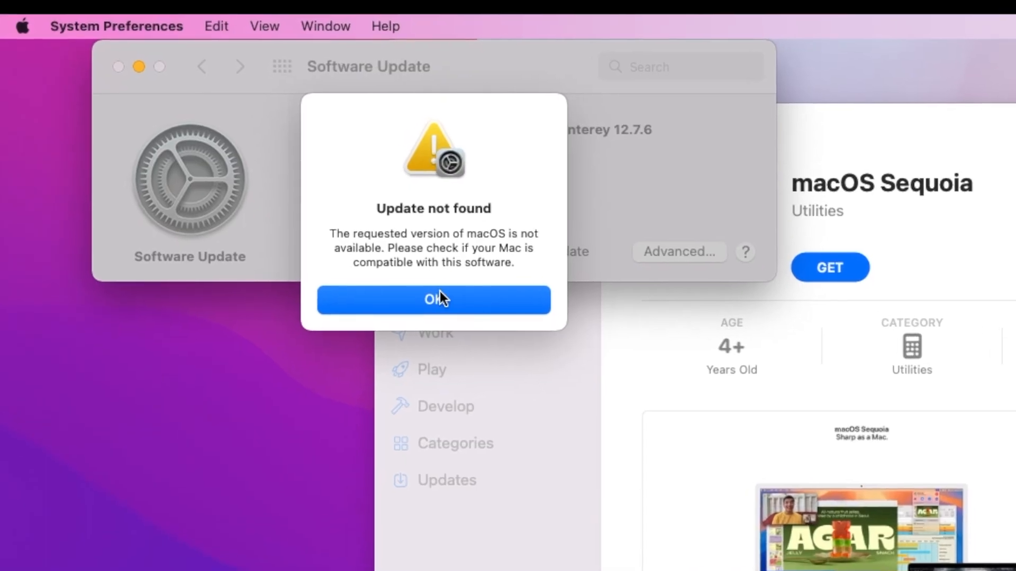
Dismiss the Update Not Found alert and re-run Software Update, confirming Monterey 12.7.6 is current
left_click(432, 299)
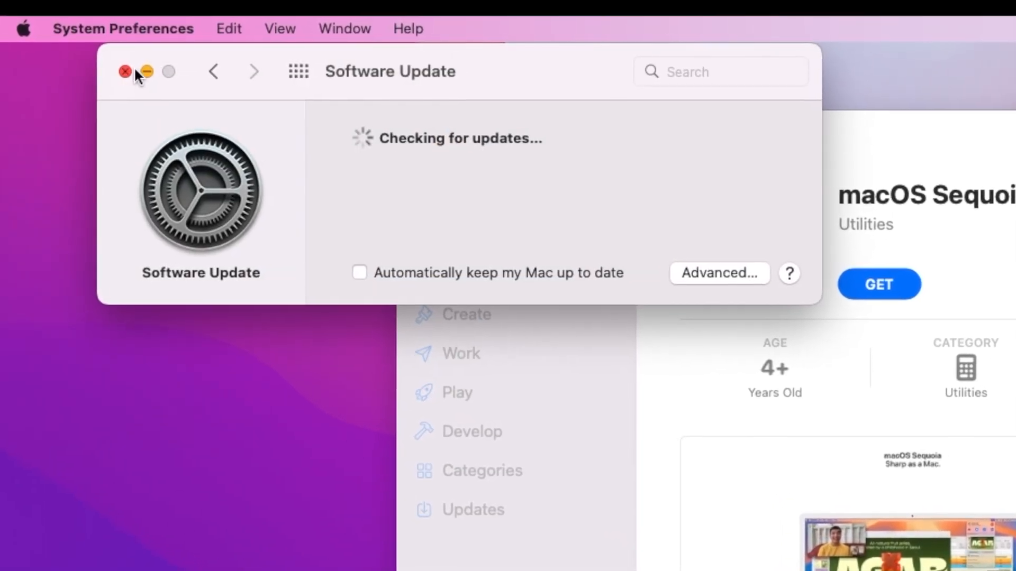
left_click(125, 70)
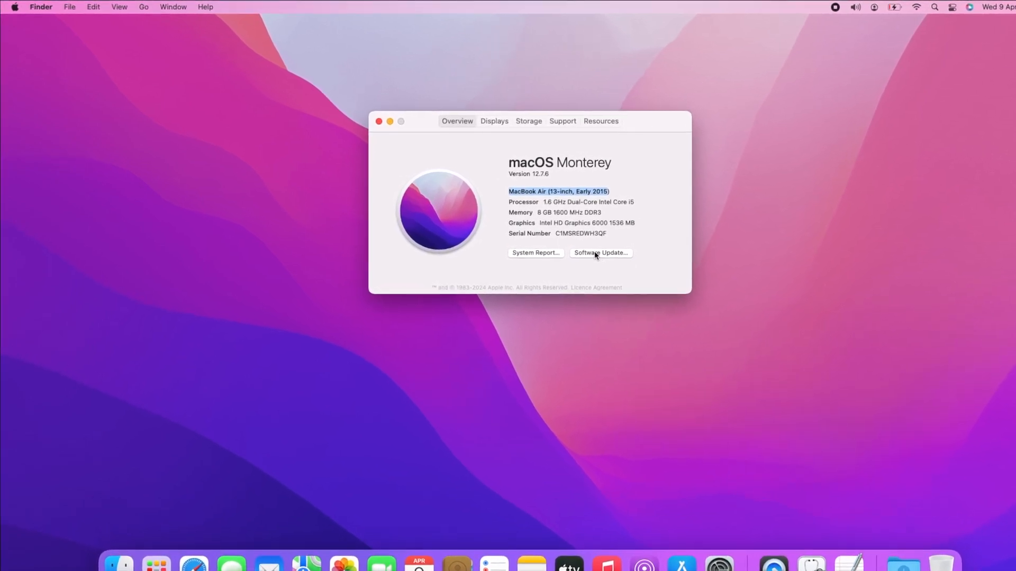
left_click(599, 253)
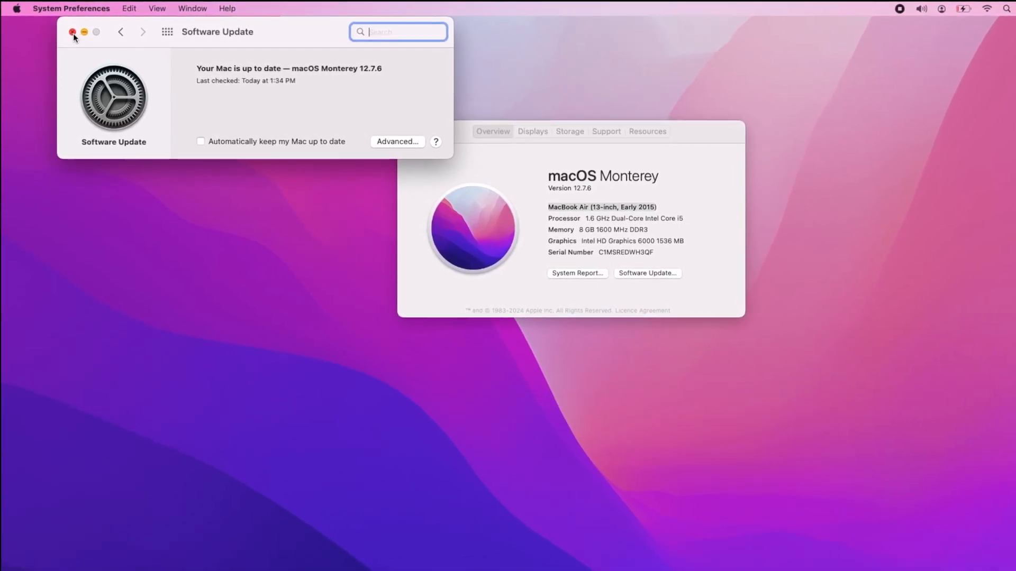
left_click(73, 32)
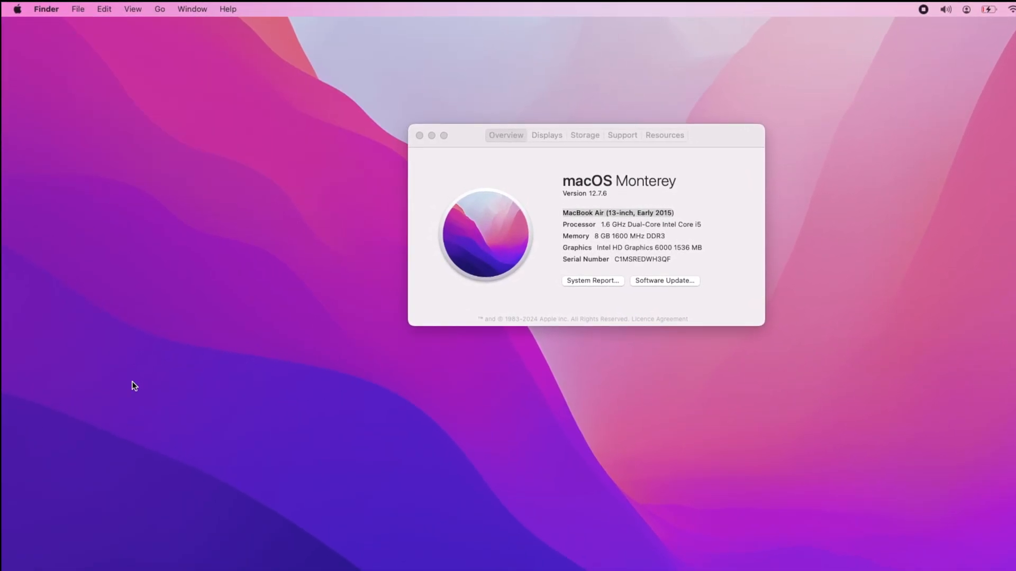
Launch the App Store from the Apple menu to search for macOS Sequoia
left_click(17, 9)
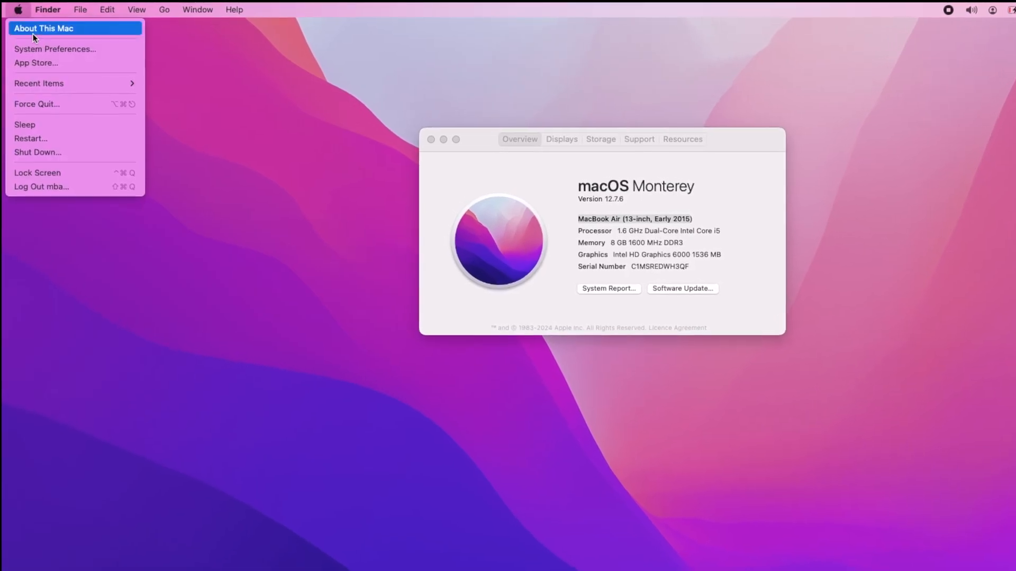
left_click(36, 62)
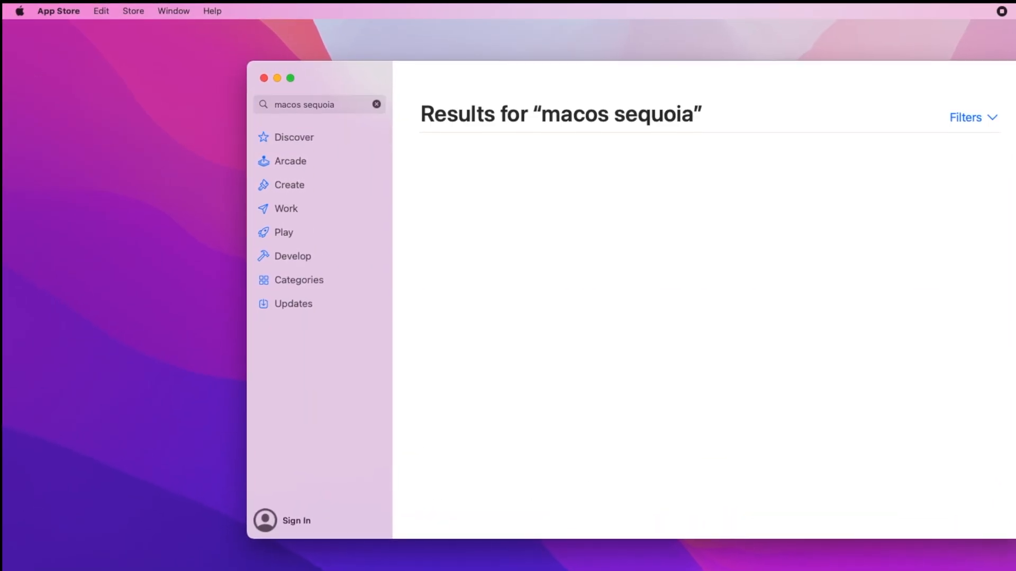
Review the macOS Sequoia listing's compatible devices, then check About This Mac's system details
left_click(561, 114)
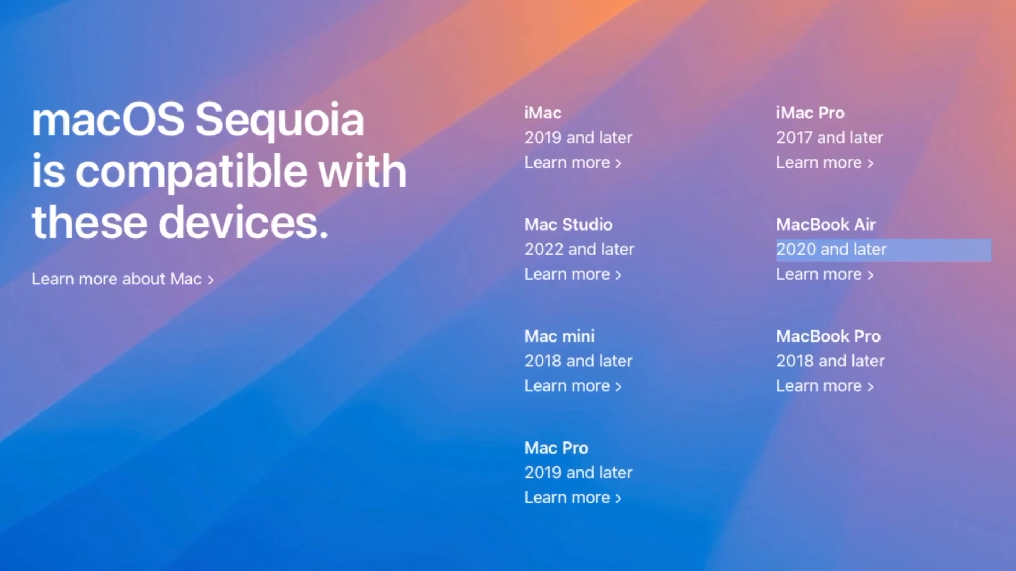
left_click(11, 6)
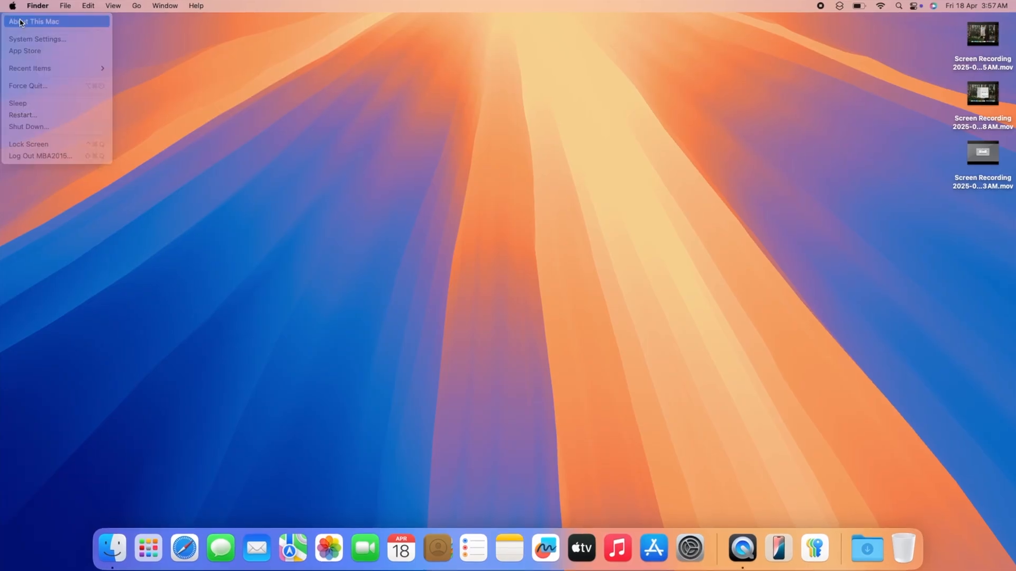
left_click(34, 21)
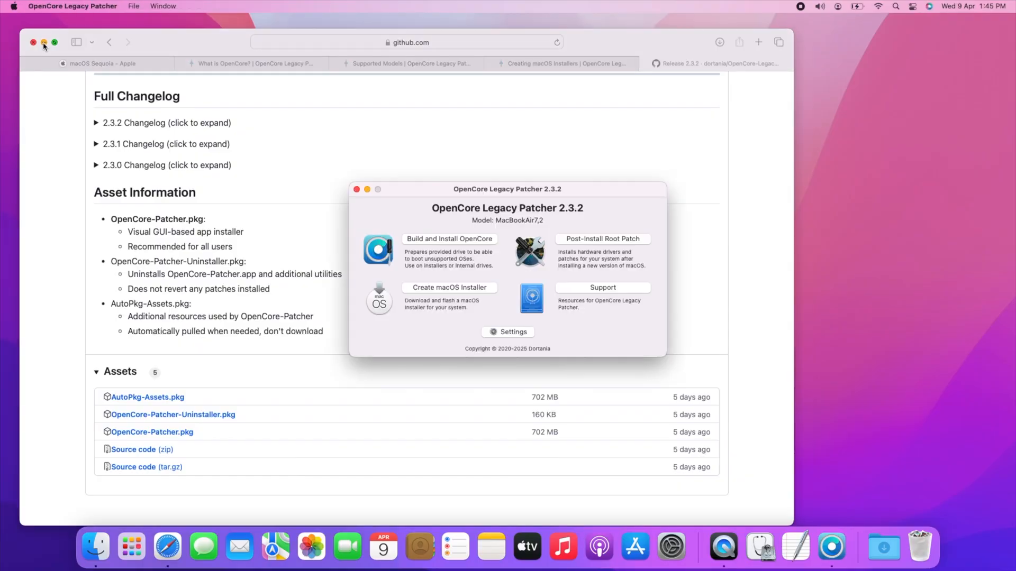
Download OpenCore-Patcher.pkg from the 2.3.2 GitHub release Assets, allowing downloads from github.com
left_click(33, 42)
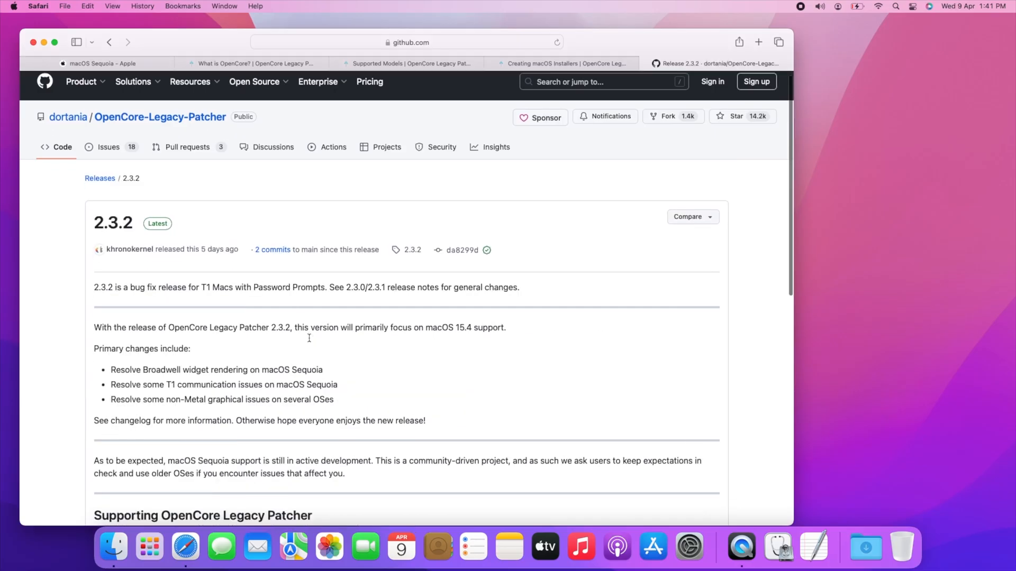
scroll("down", 3)
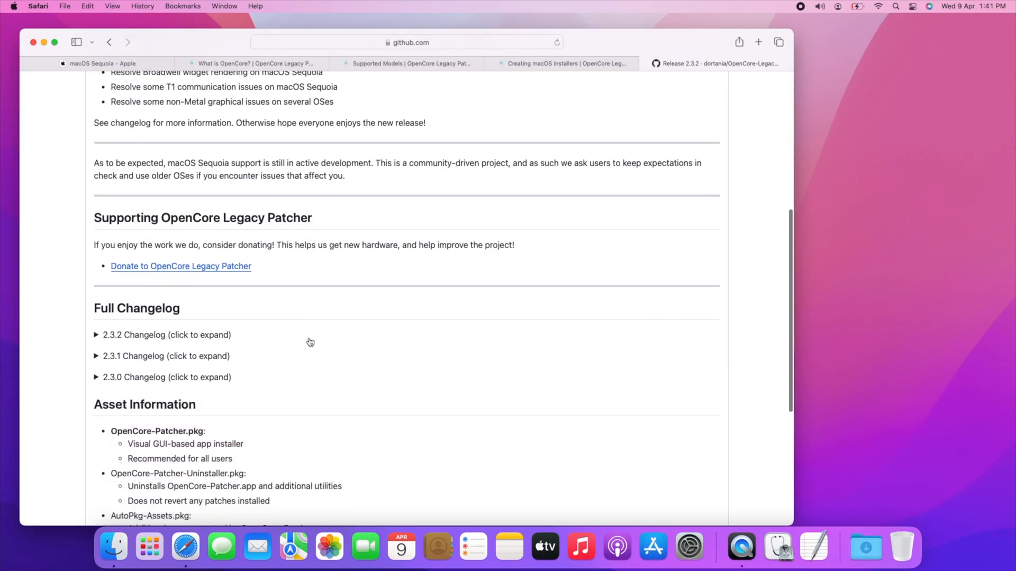
scroll("down", 3)
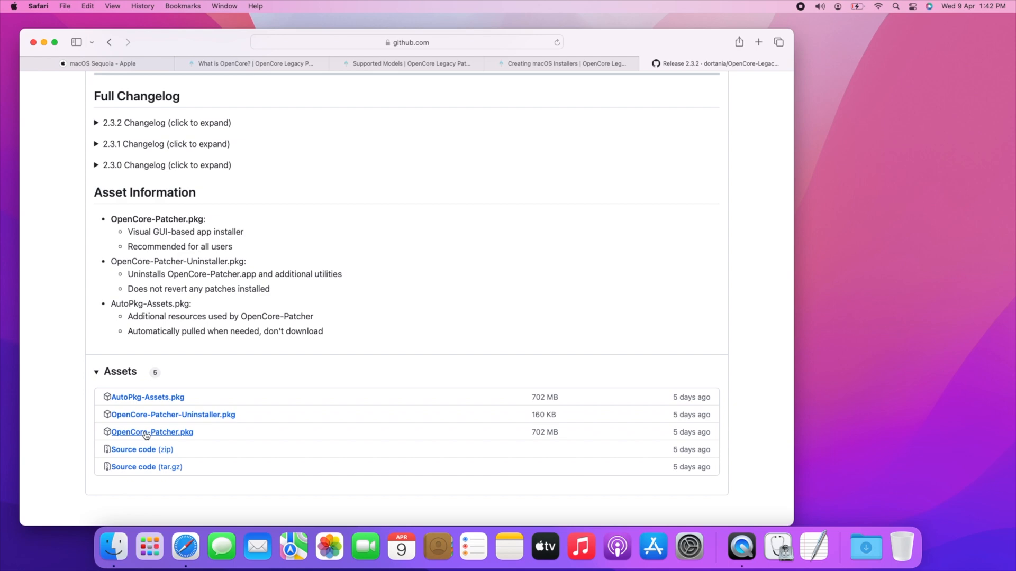
left_click(151, 432)
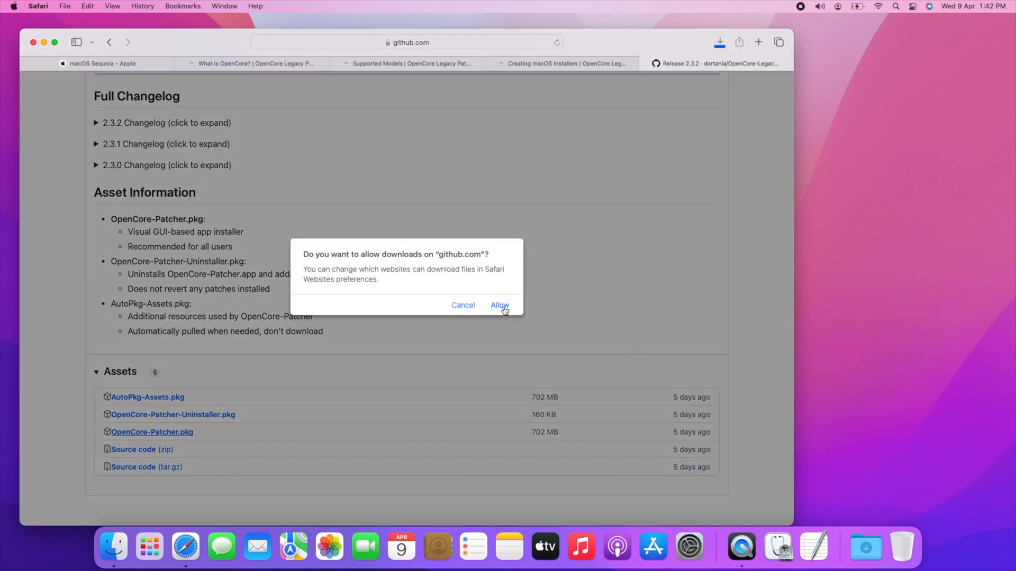
left_click(498, 305)
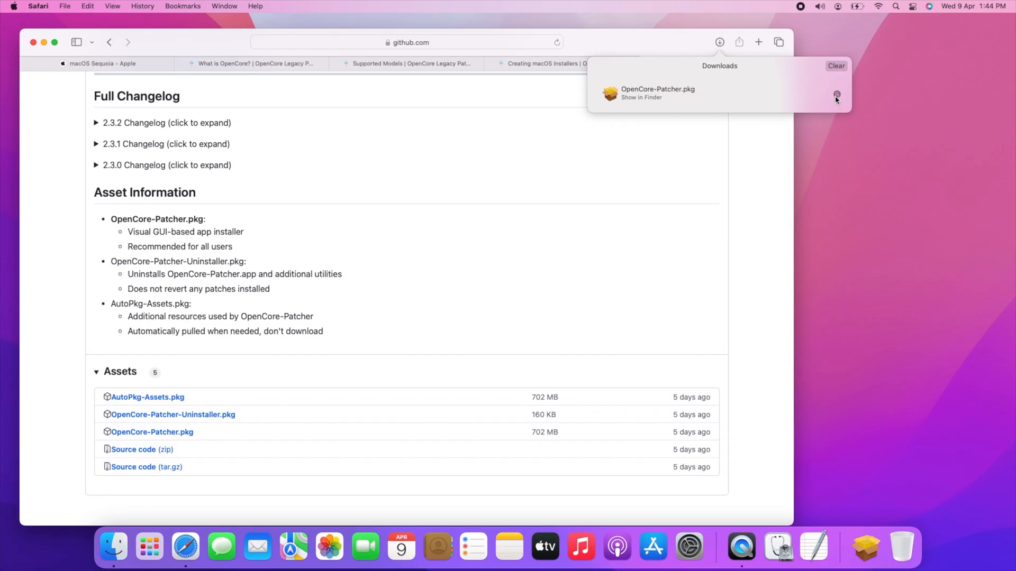
Run the OpenCore-Patcher.pkg installer, continue through it and authorize with the admin password
left_click(640, 98)
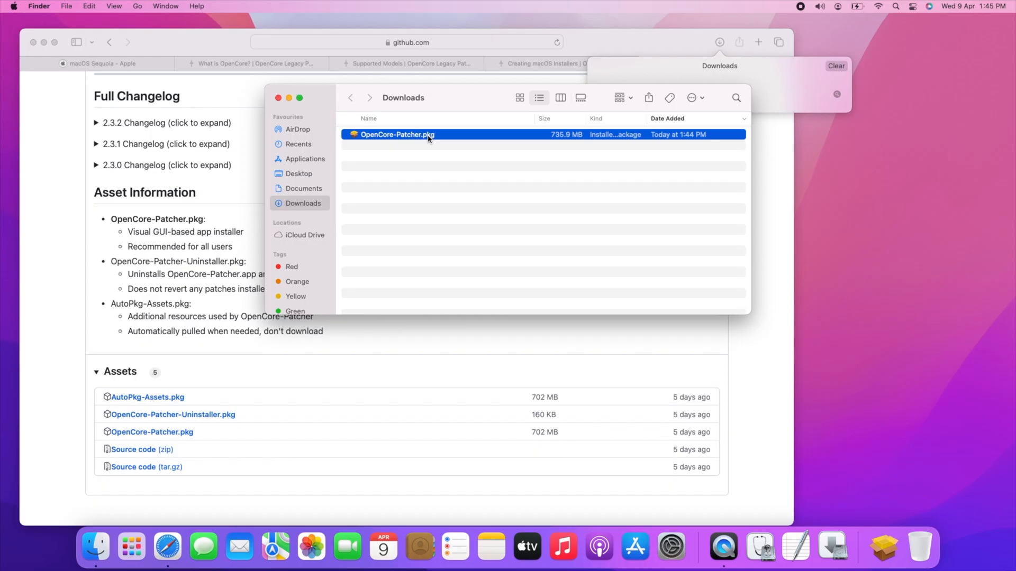
double_click(397, 134)
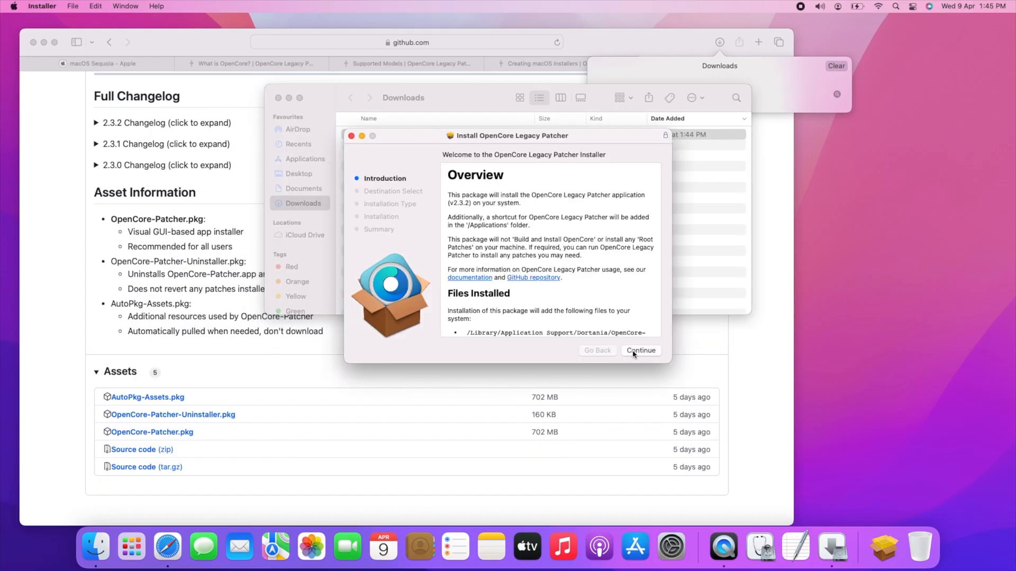
left_click(639, 350)
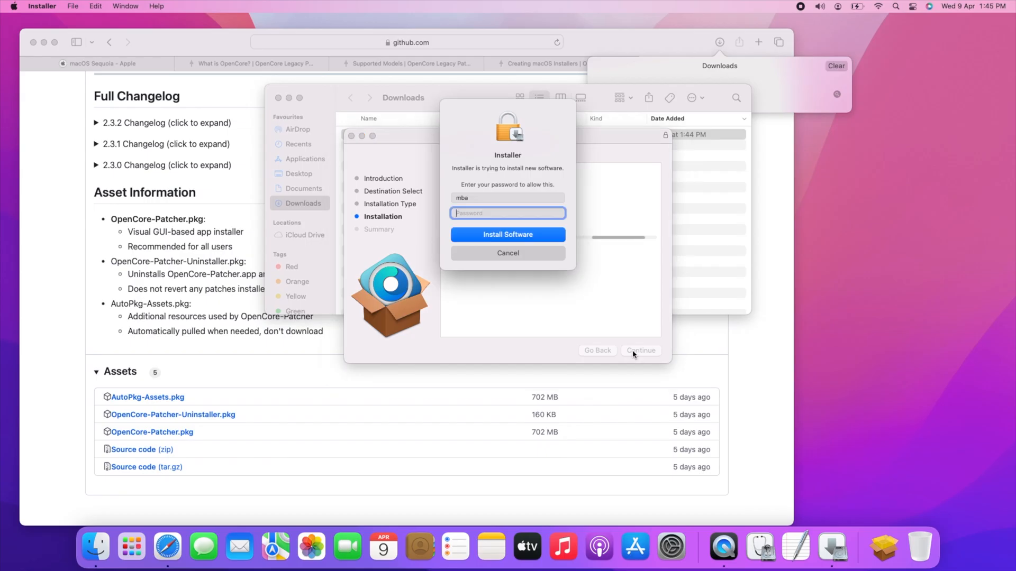
type("•")
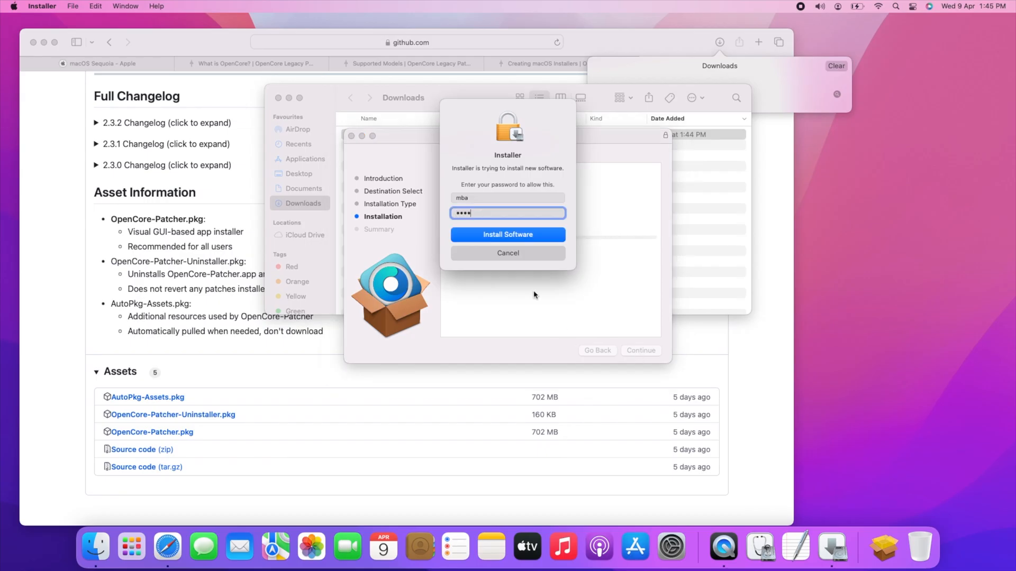
left_click(507, 235)
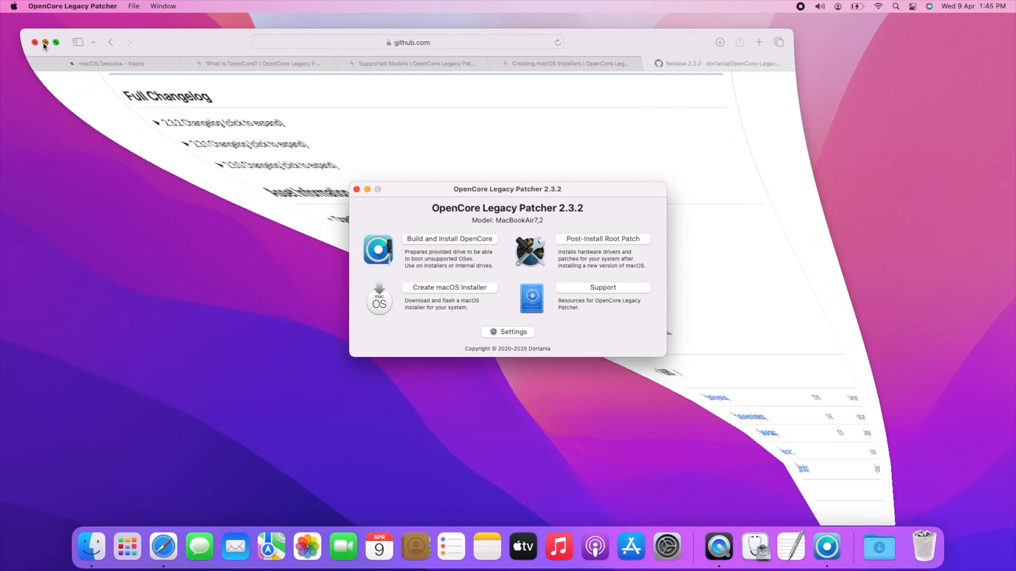
Bring up the OpenCore Legacy Patcher 2.3.2 main menu and dismiss the download-failed connection error
left_click(35, 43)
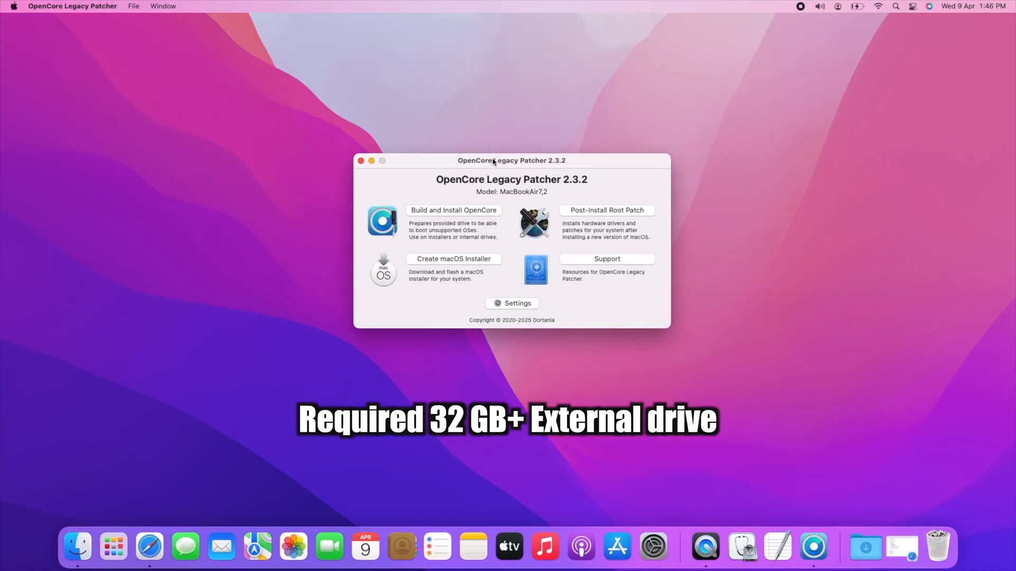
left_click(806, 231)
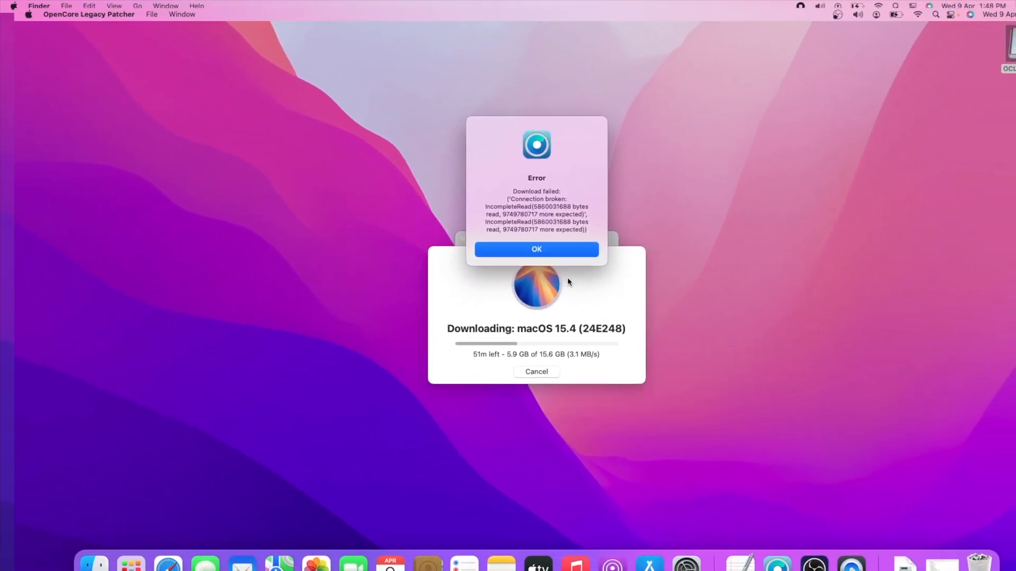
left_click(536, 249)
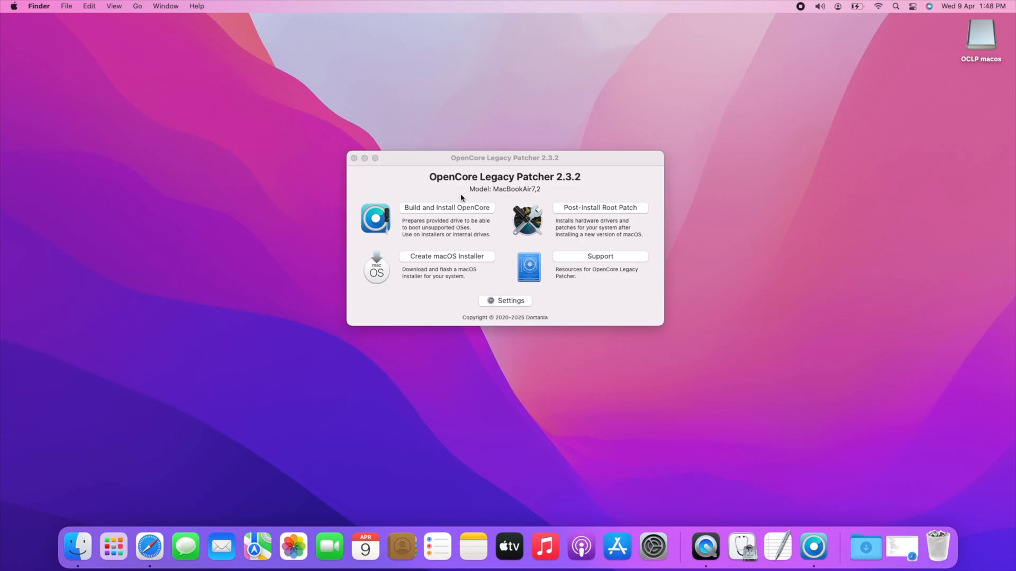
mouse_move(476, 253)
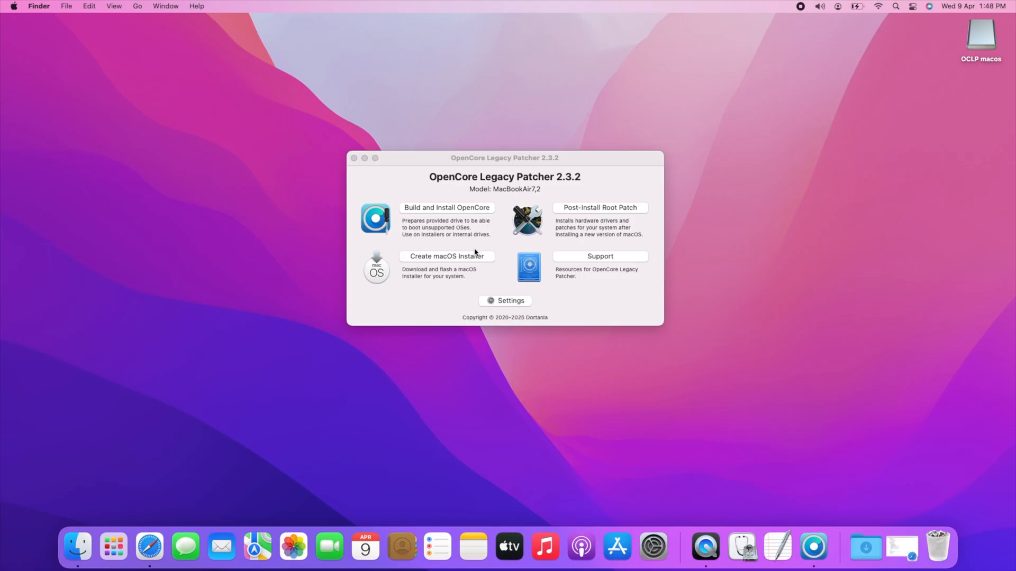
Download a fresh macOS Sequoia 15.4 installer via Create macOS Installer
left_click(446, 256)
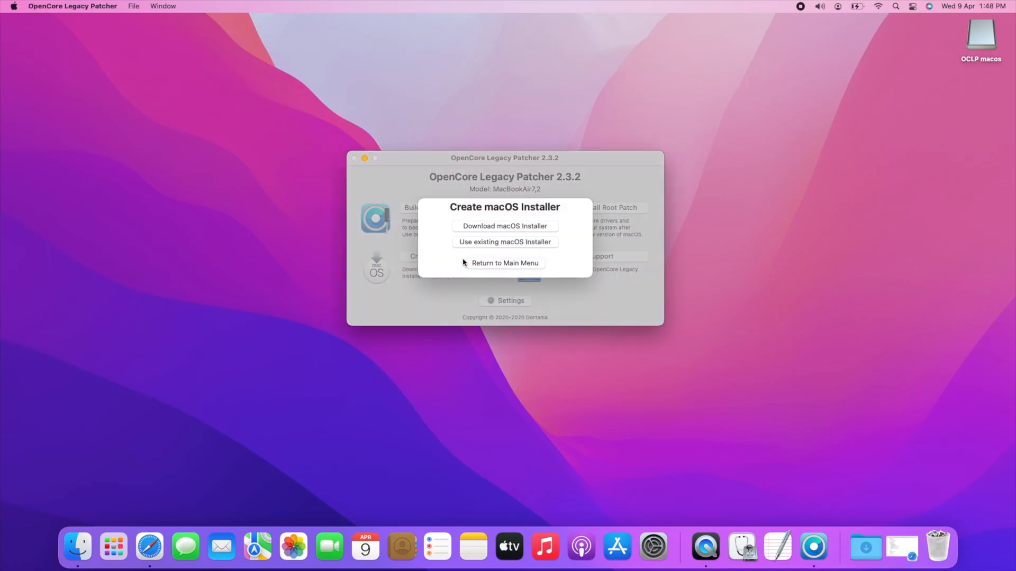
mouse_move(486, 253)
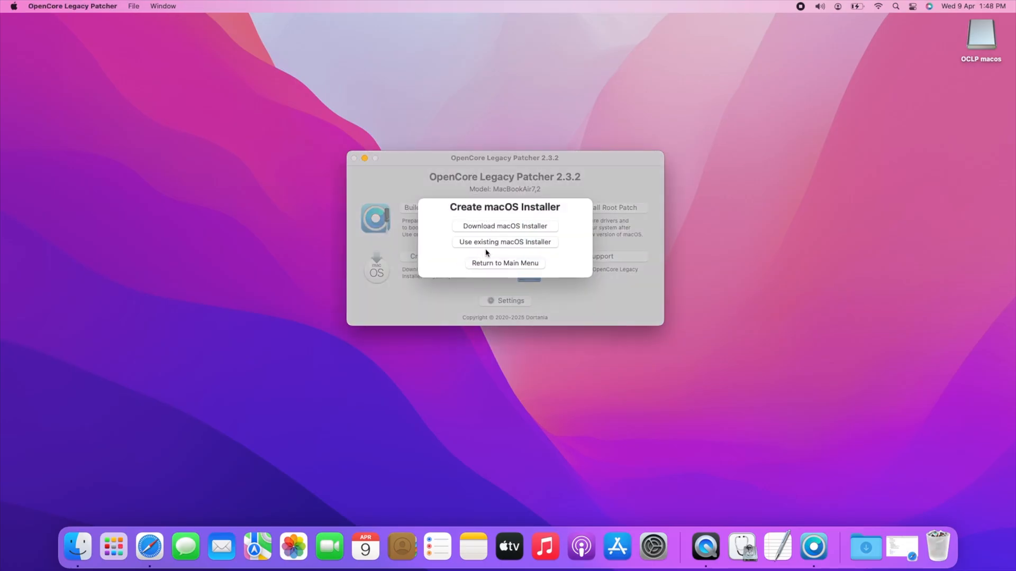
mouse_move(505, 229)
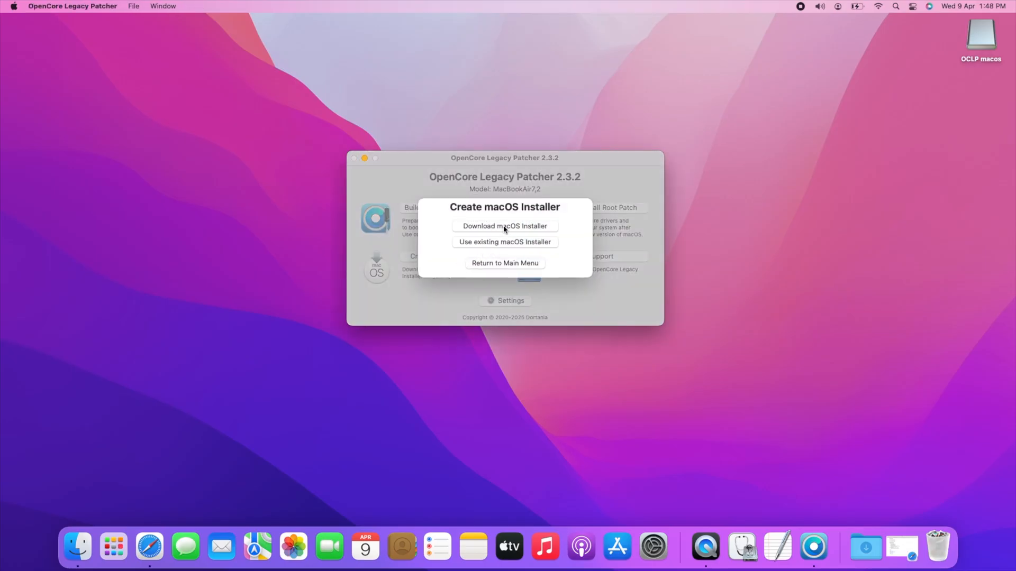
left_click(503, 226)
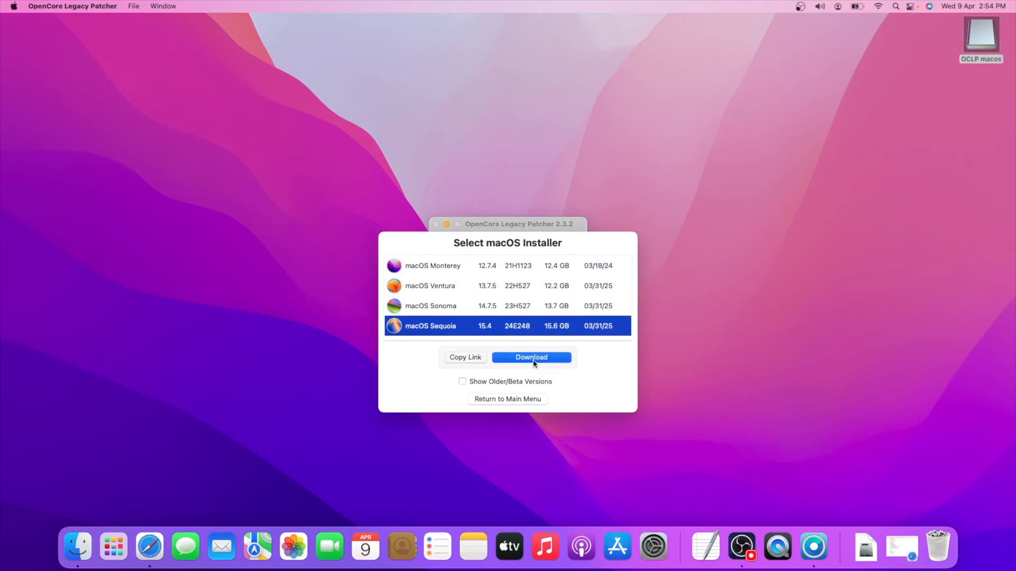
left_click(530, 357)
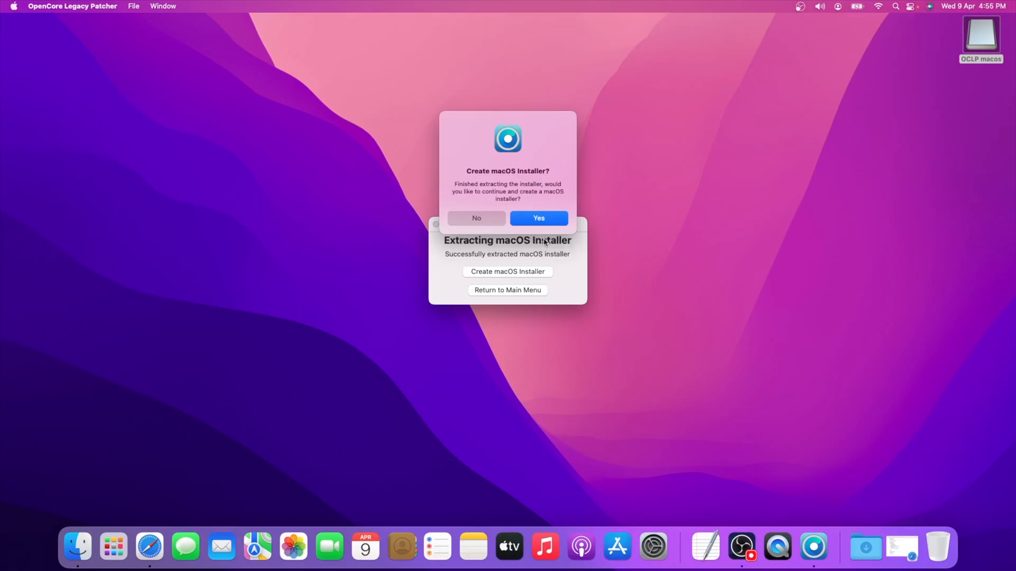
Choose the downloaded Sequoia 15.4 installer and target the 320.1 GB storage device, granting volume access
left_click(539, 218)
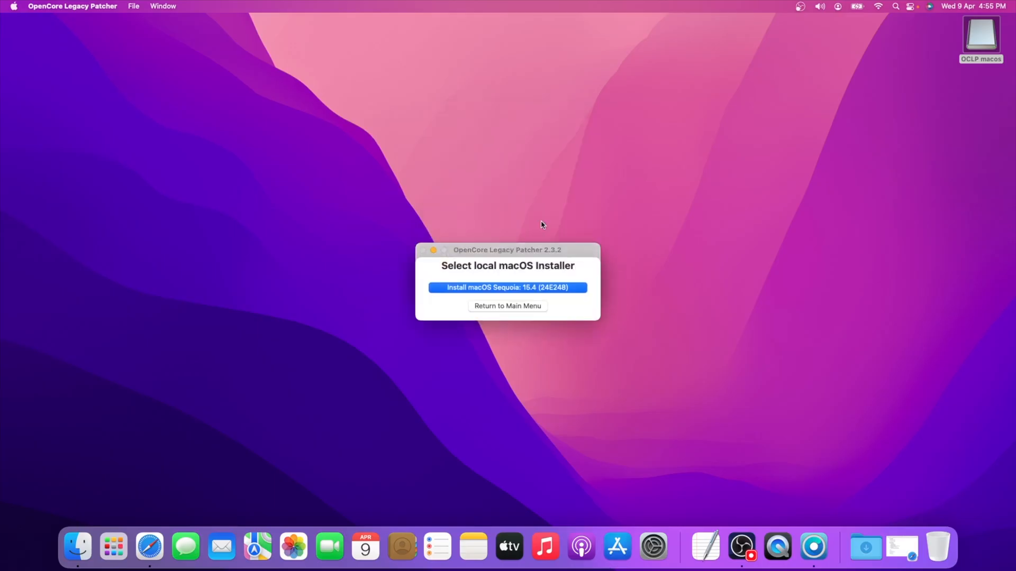
left_click(507, 287)
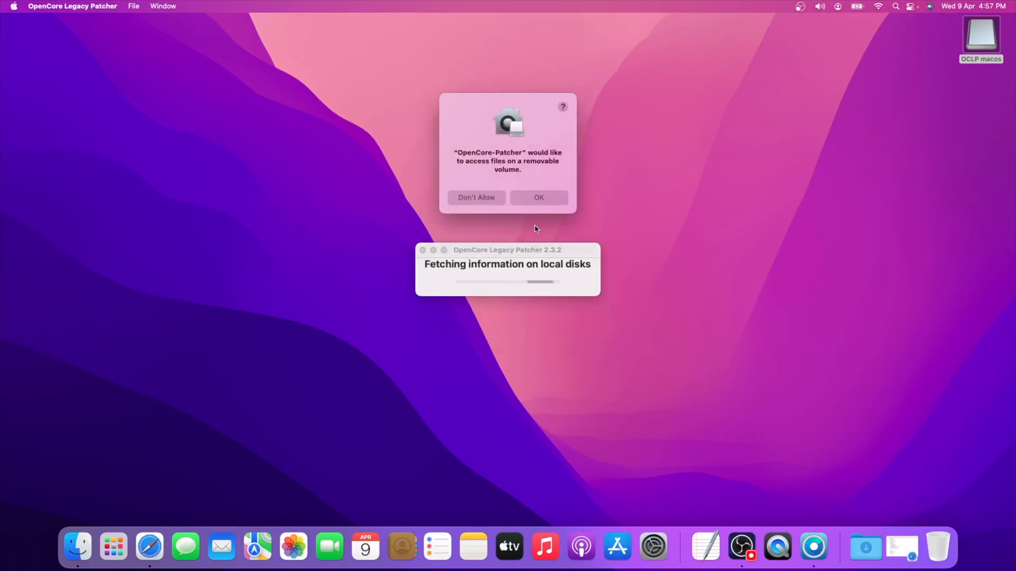
left_click(538, 198)
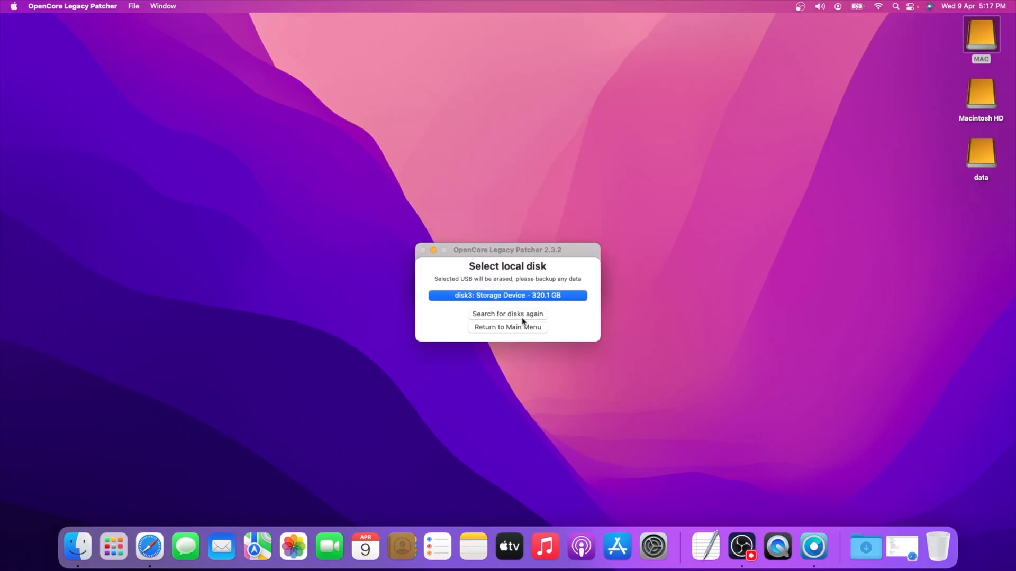
left_click(507, 295)
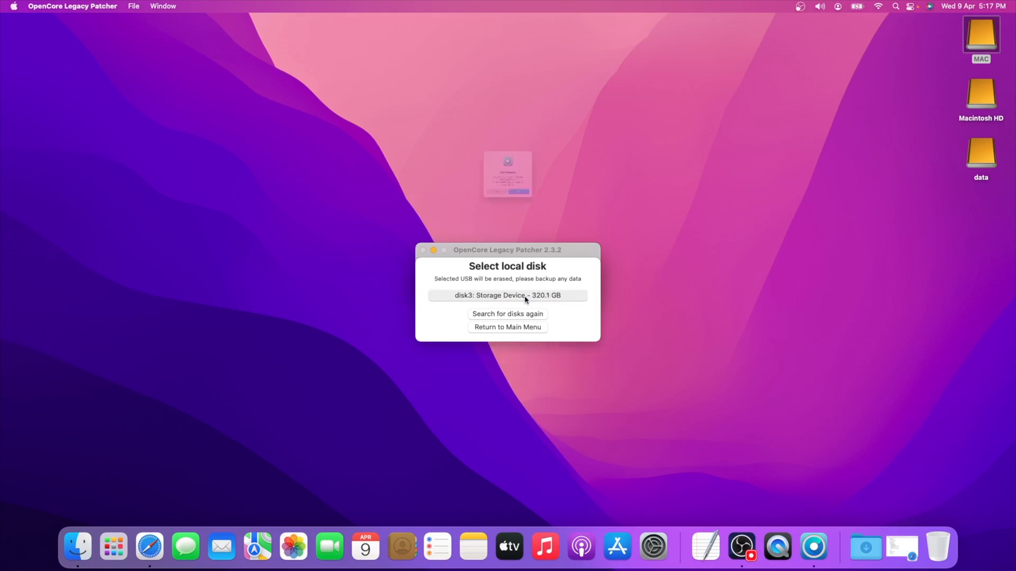
left_click(507, 295)
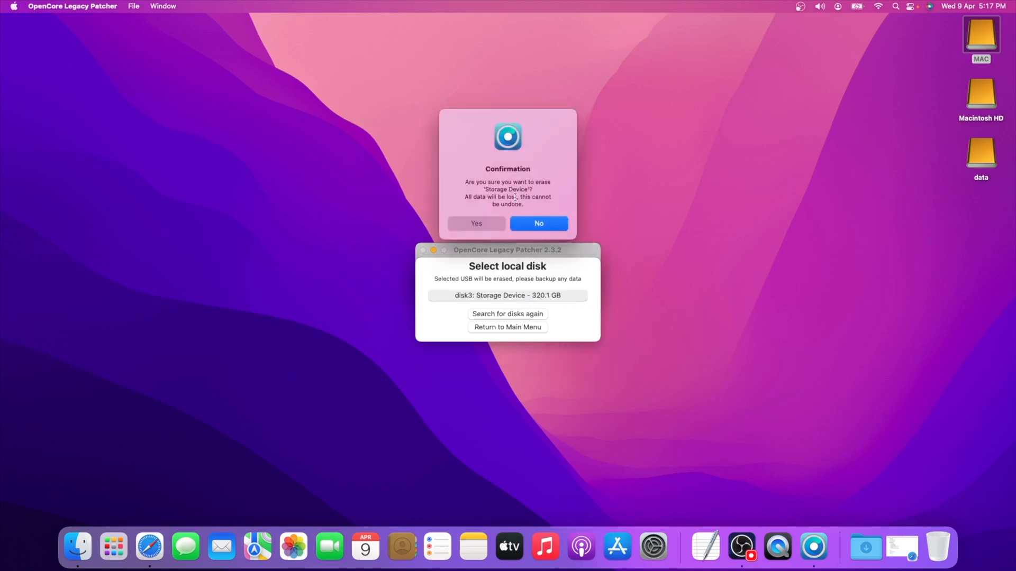
mouse_move(775, 261)
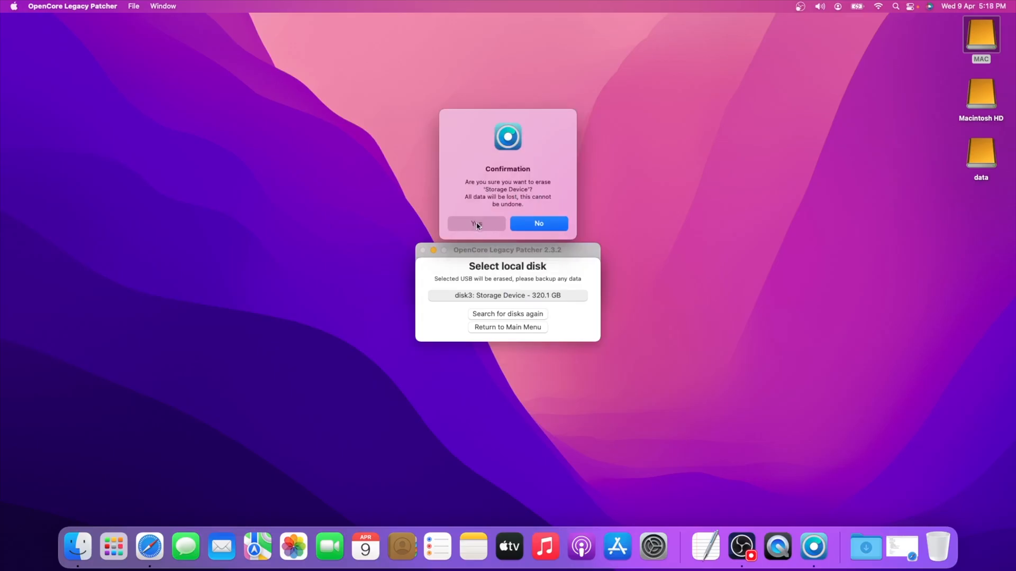
Confirm erasing the Storage Device to write the installer, then decline installing OpenCore for now
left_click(475, 223)
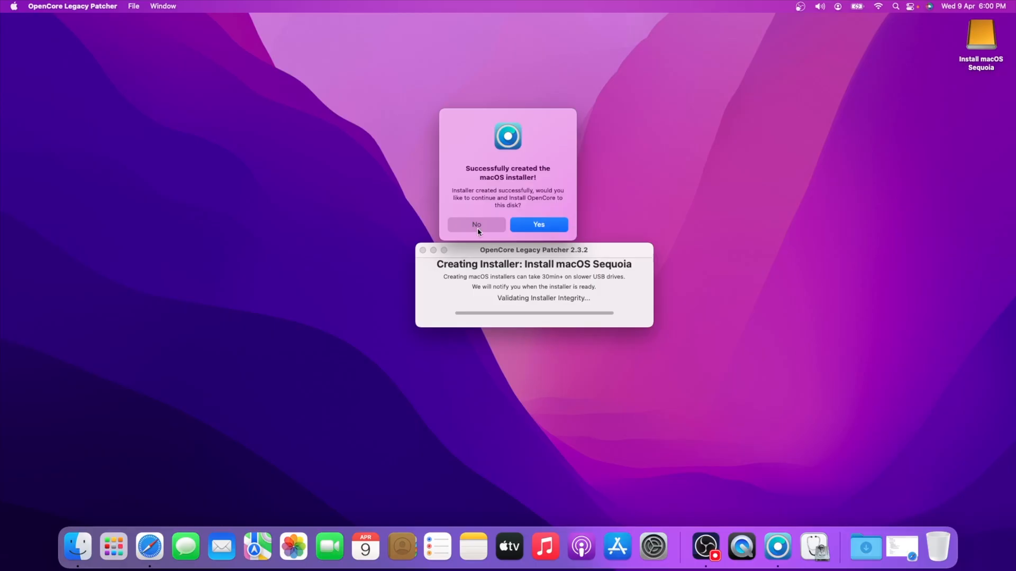
left_click(476, 225)
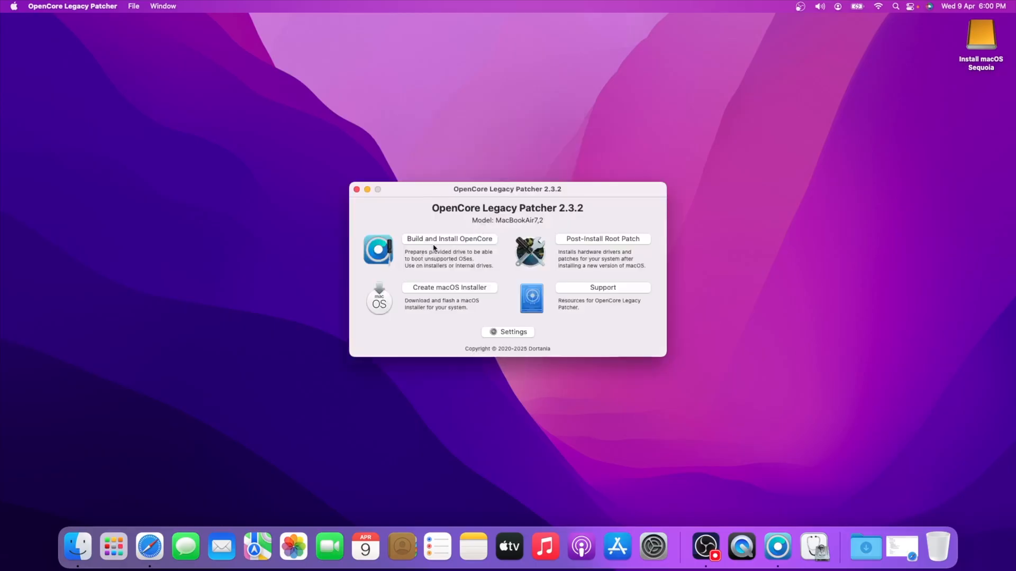
Build OpenCore, install it to the USB drive's disk3s1 EFI partition, and reboot the Mac
left_click(448, 238)
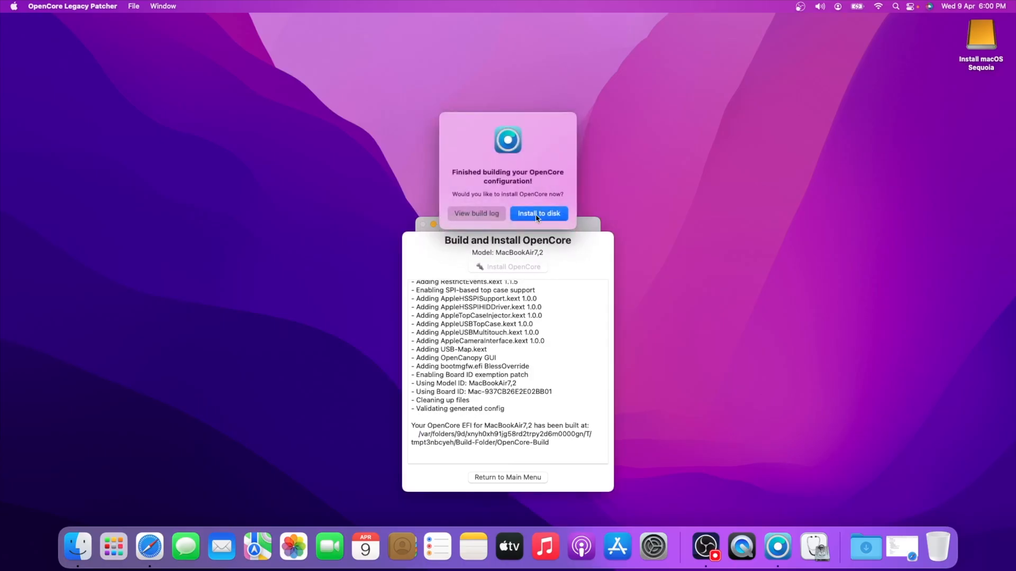
left_click(538, 212)
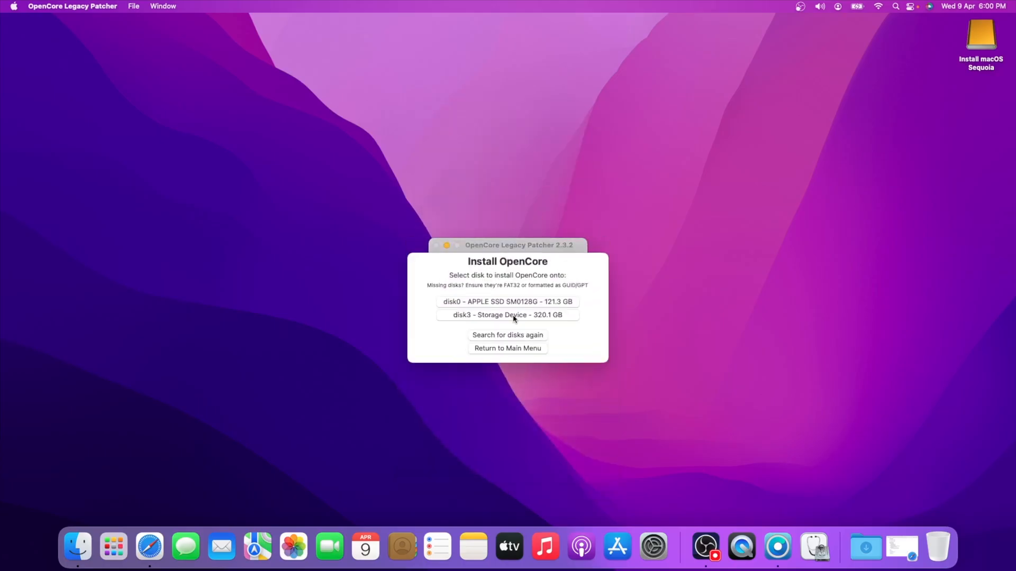
left_click(507, 316)
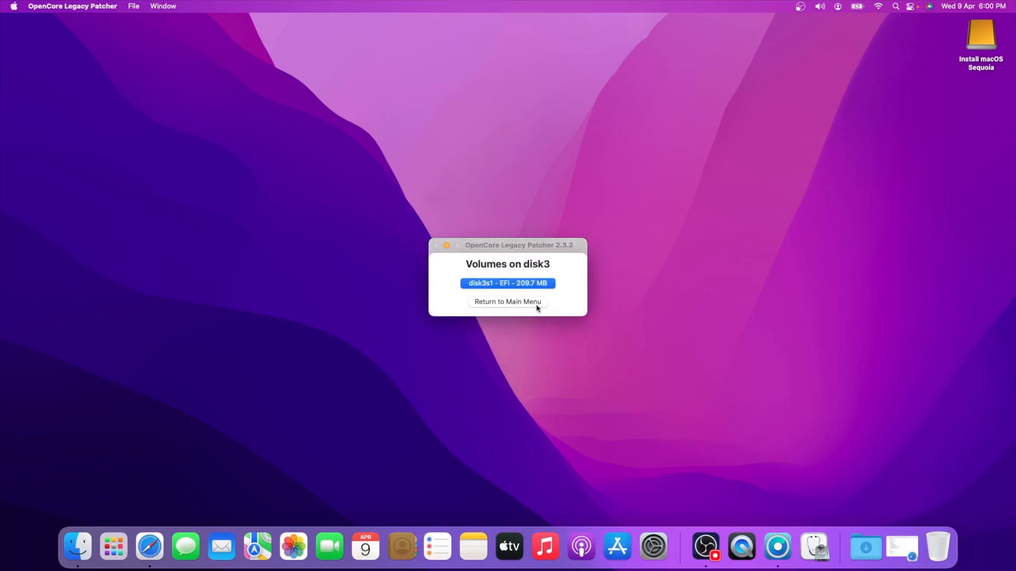
mouse_move(979, 57)
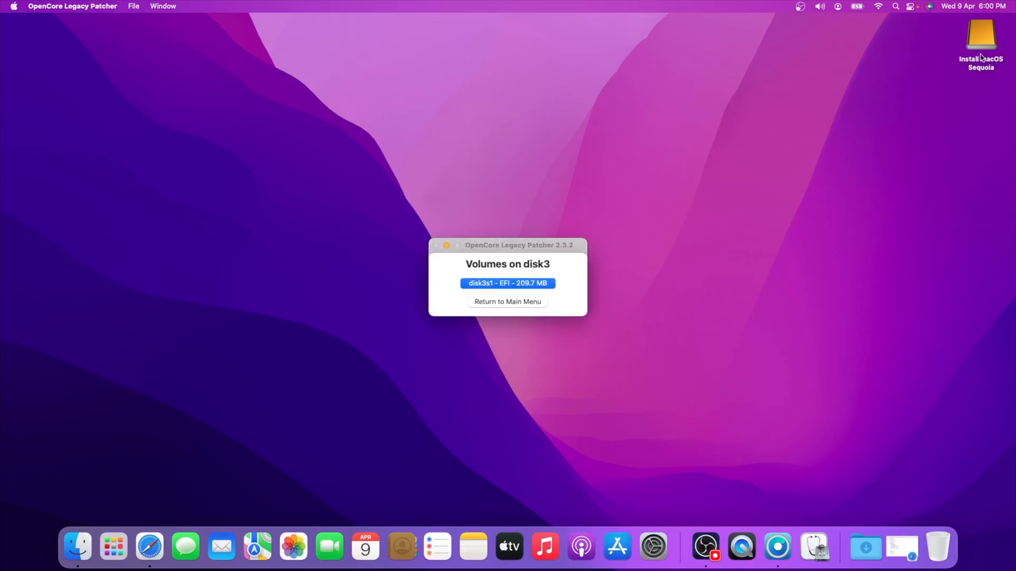
left_click(507, 283)
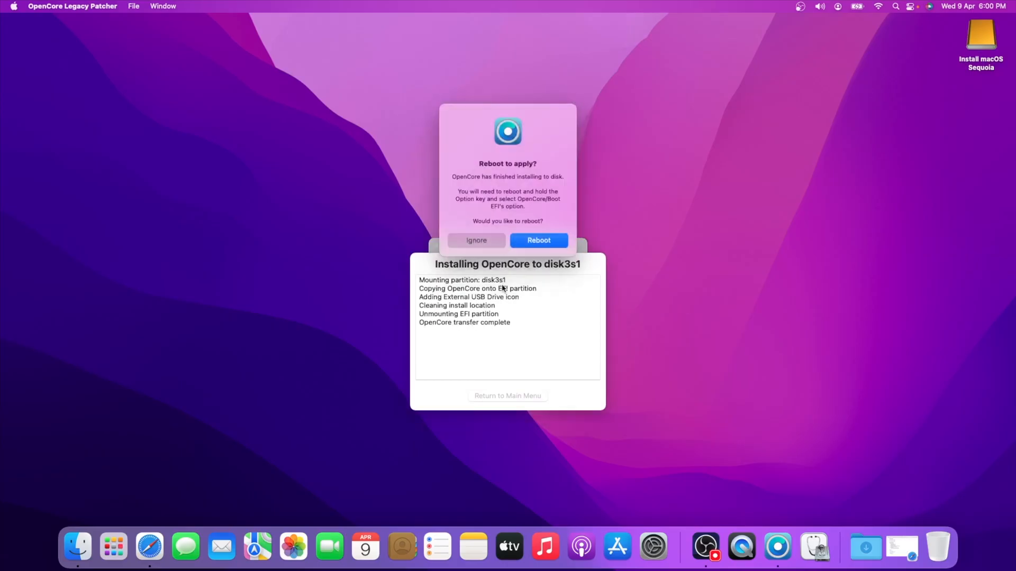
left_click(539, 241)
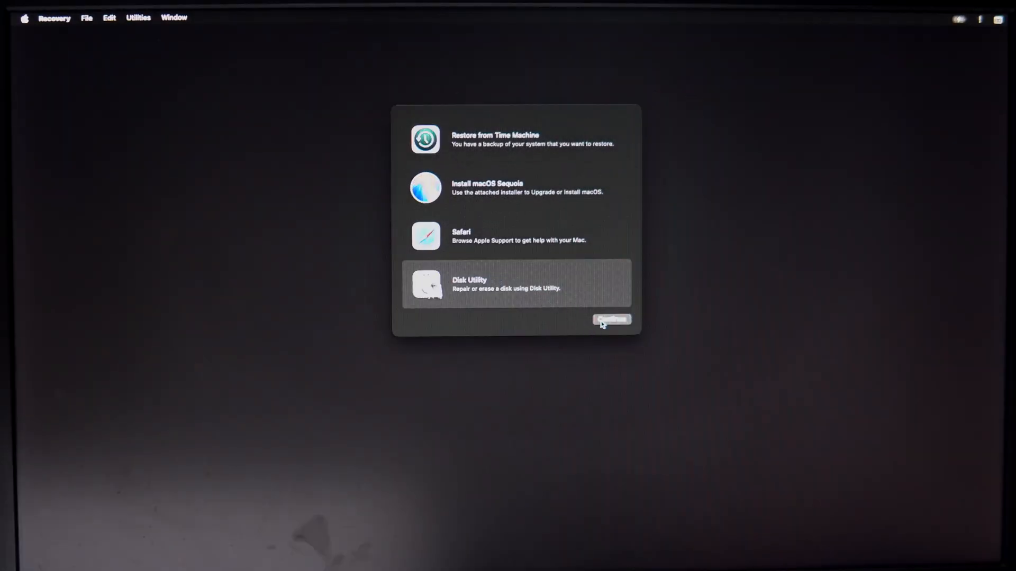
In Disk Utility show all devices and select the whole internal APPLE SSD SM0128G
left_click(609, 320)
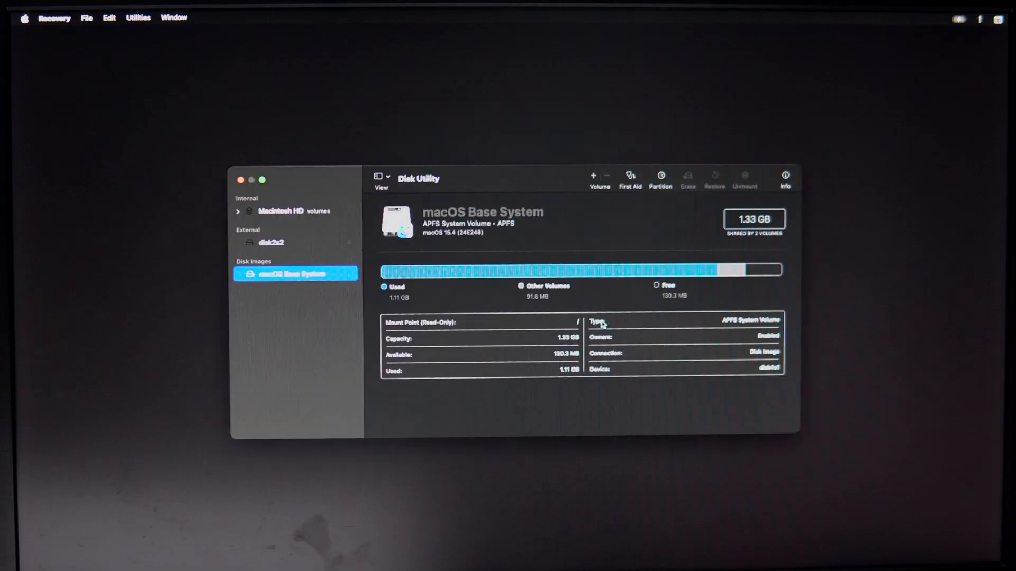
left_click(237, 212)
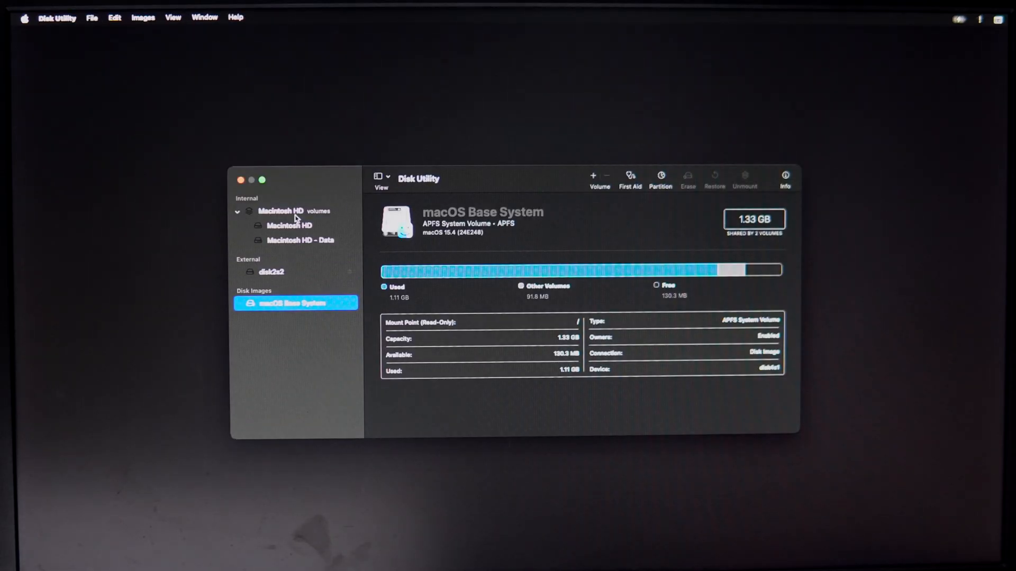
left_click(279, 210)
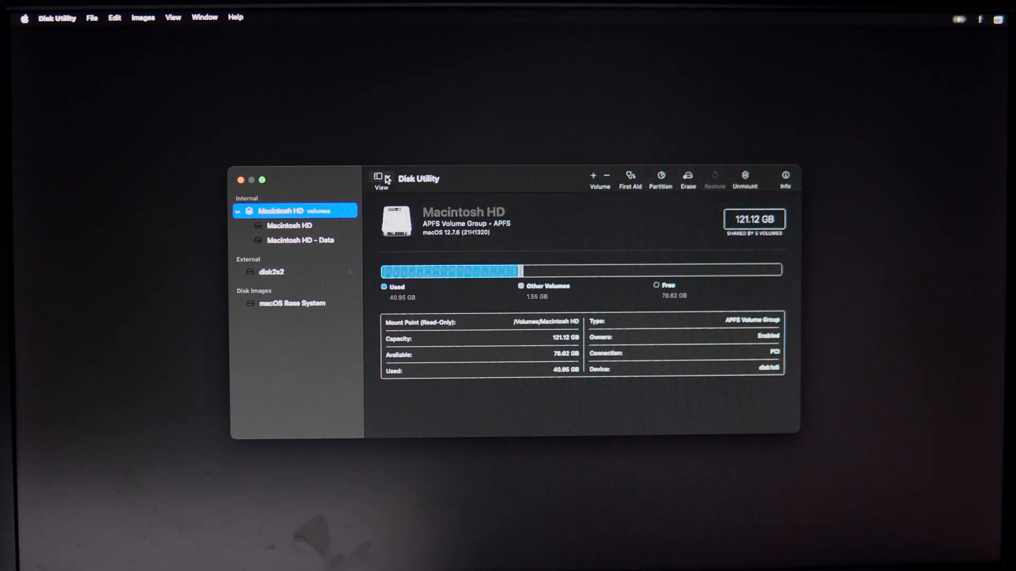
left_click(381, 178)
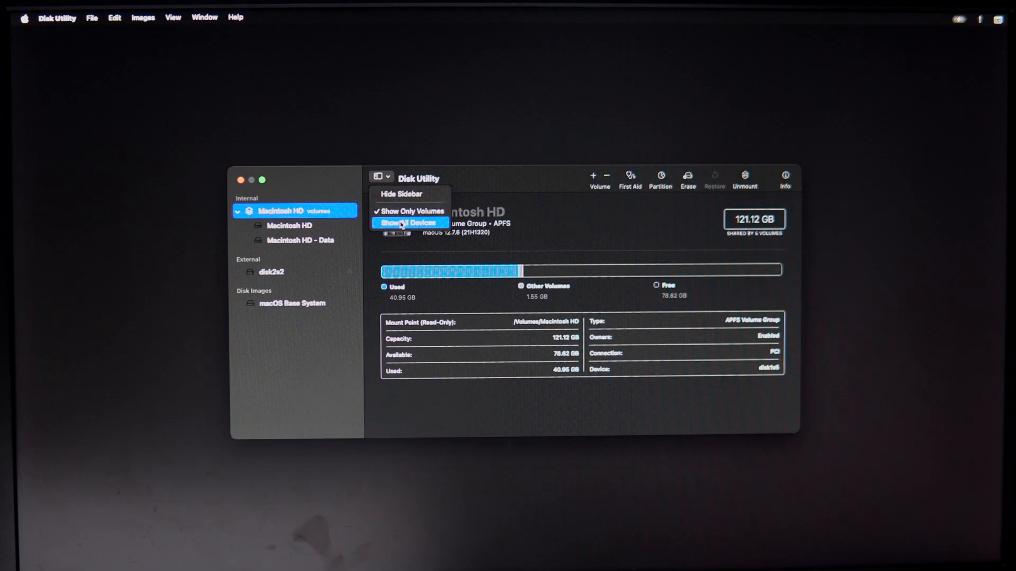
left_click(410, 224)
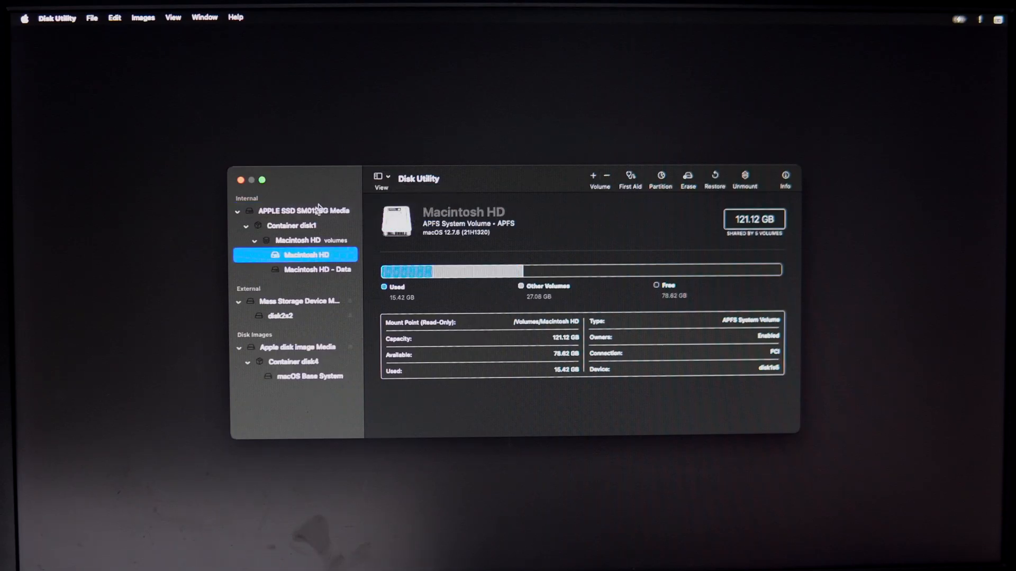
left_click(301, 210)
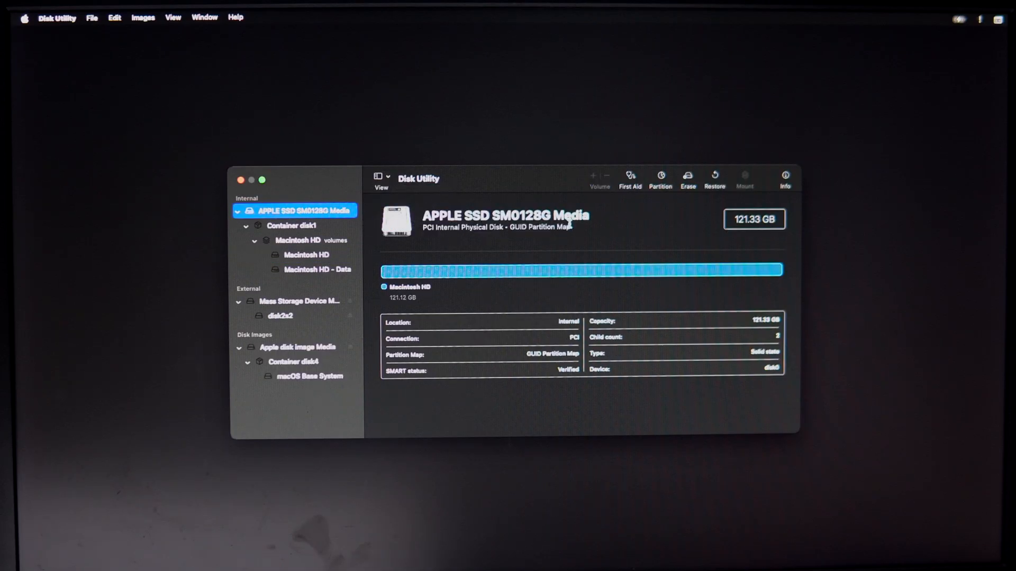
Erase the internal SSD as an APFS/GUID disk named macos and dismiss the progress
left_click(687, 178)
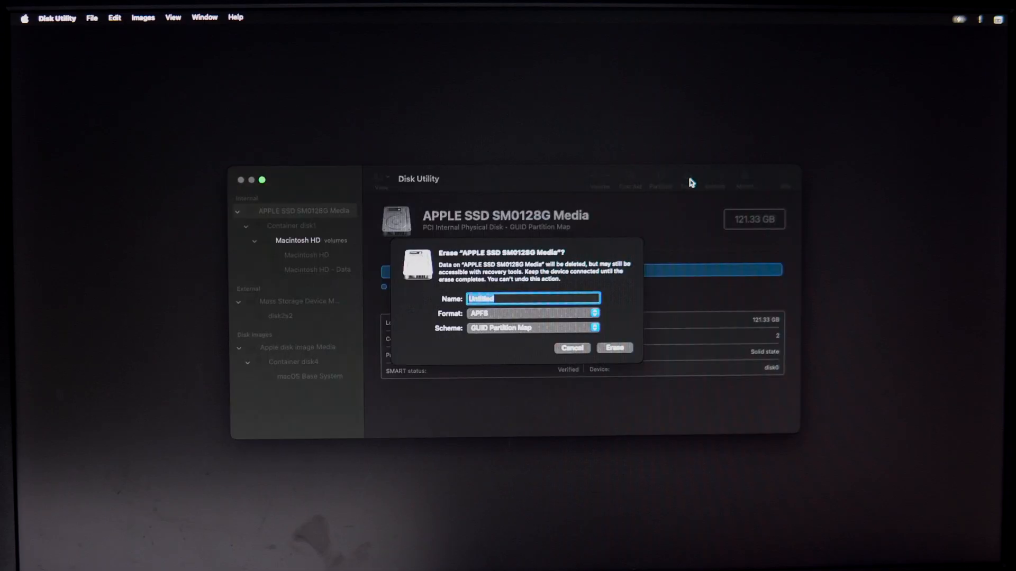
mouse_move(561, 330)
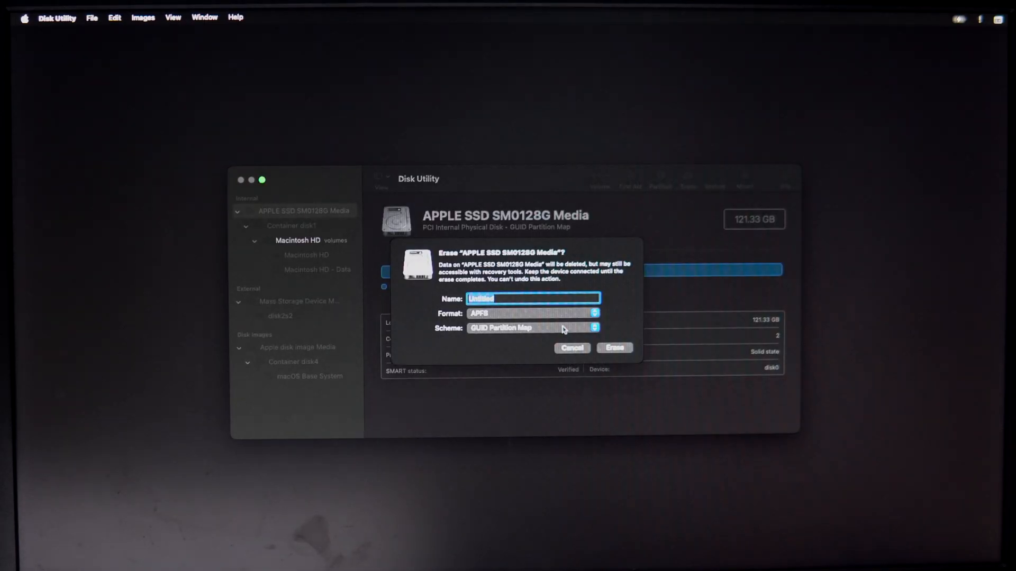
type("macos")
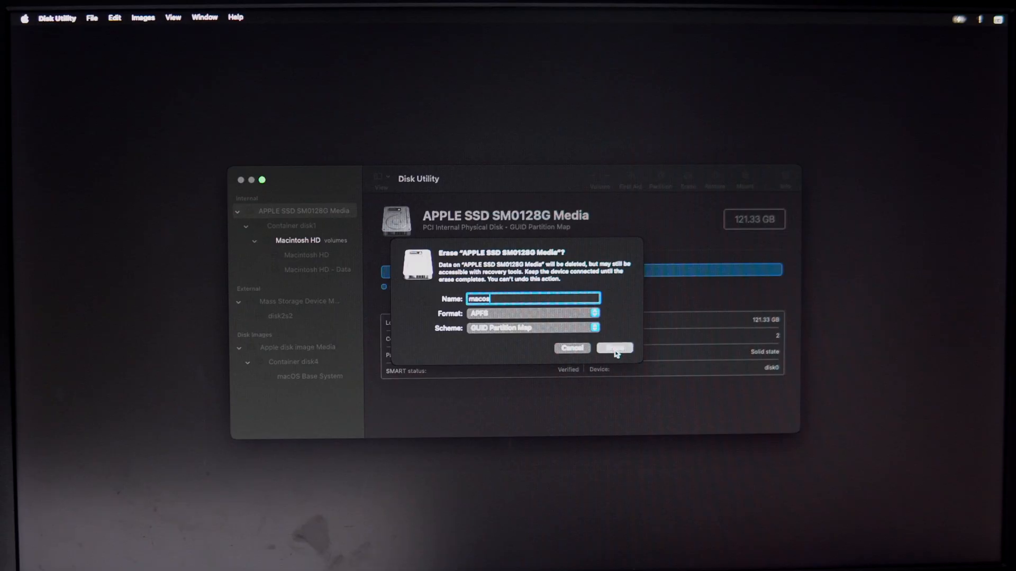
left_click(614, 348)
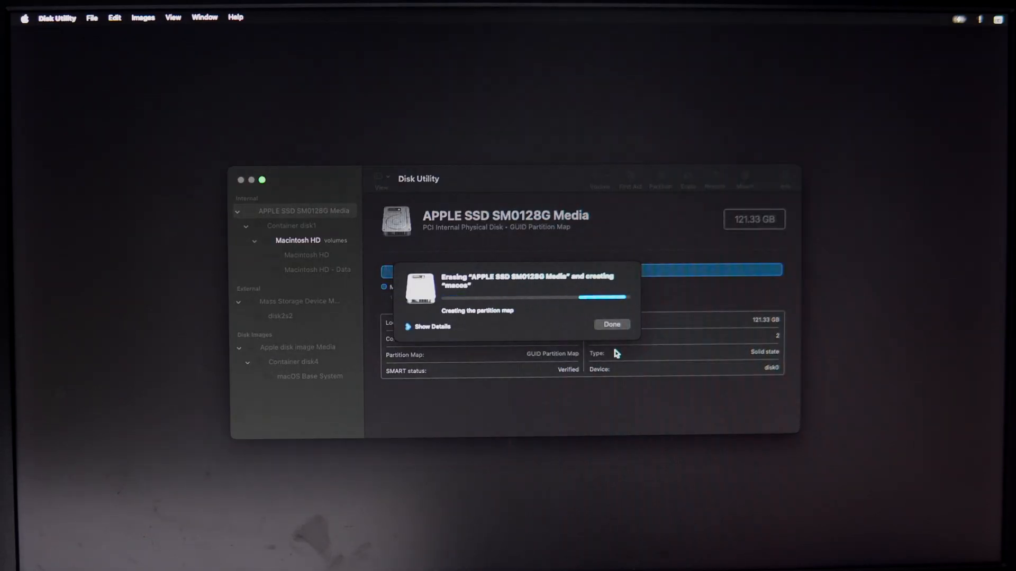
left_click(610, 324)
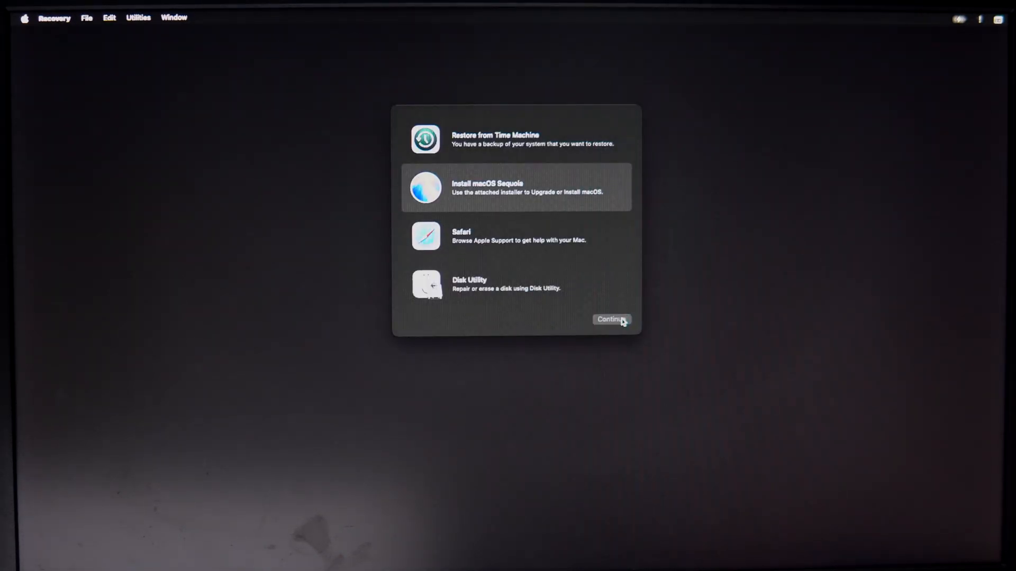
Start Install macOS Sequoia and install it onto the macos disk
left_click(610, 319)
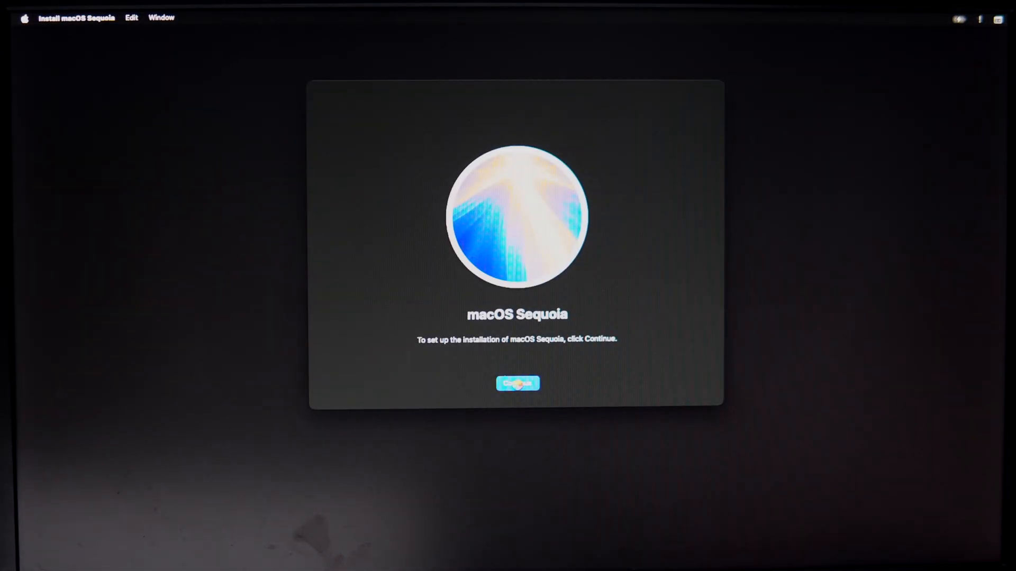
left_click(518, 383)
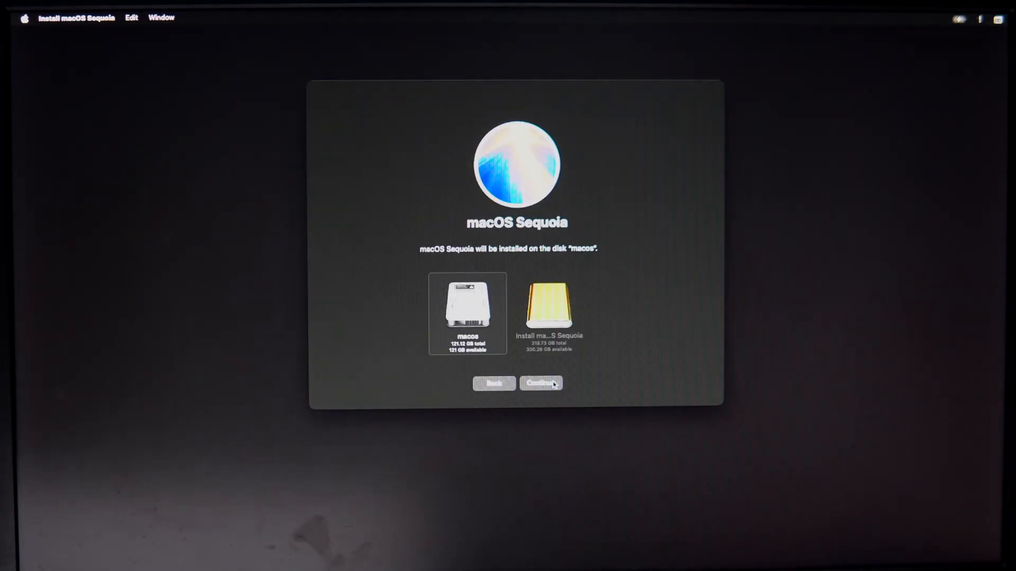
left_click(540, 383)
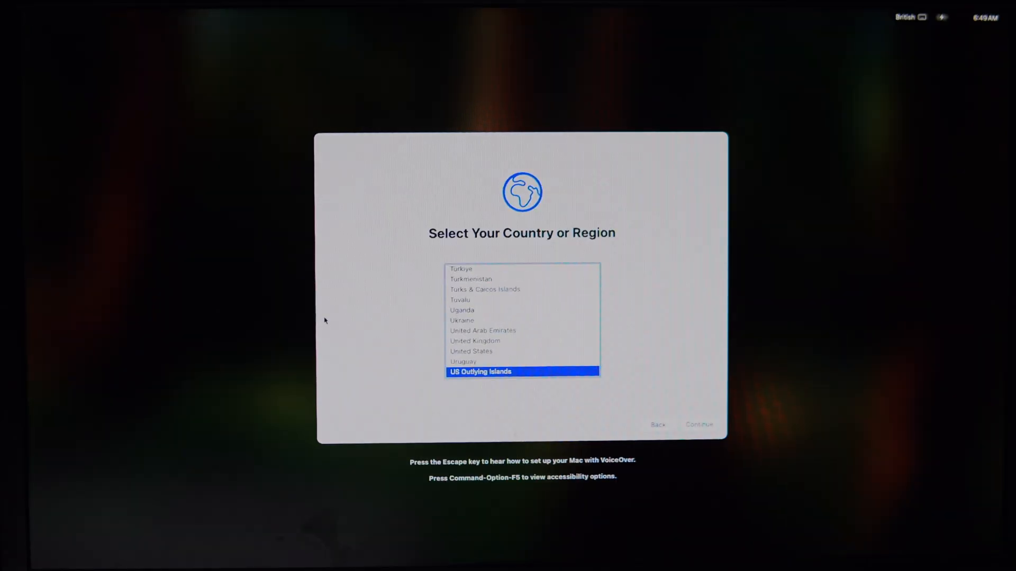
Confirm the region, create the Mac account, skip Location Services, accept the time zone and reach the desktop
left_click(699, 425)
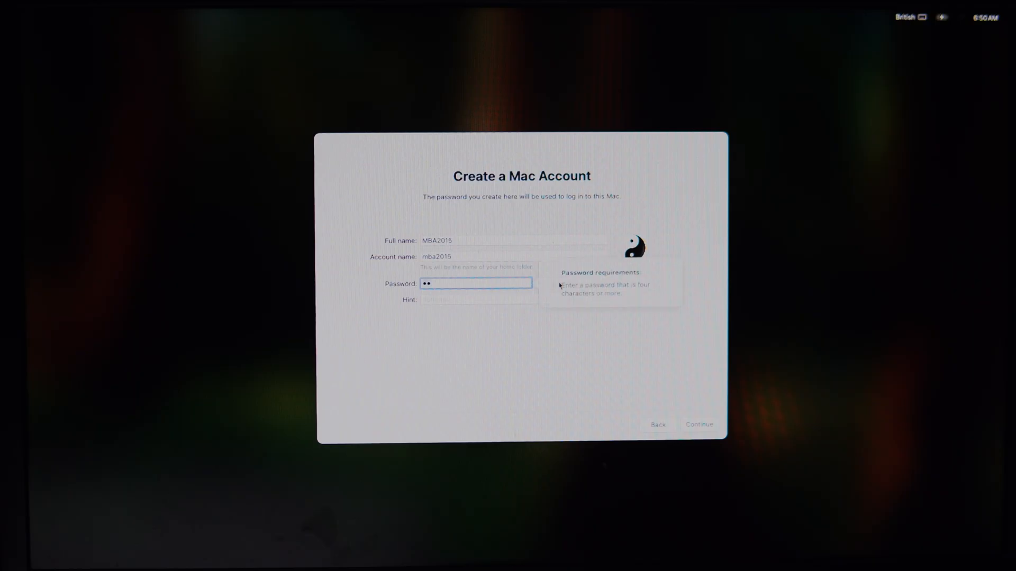
left_click(700, 425)
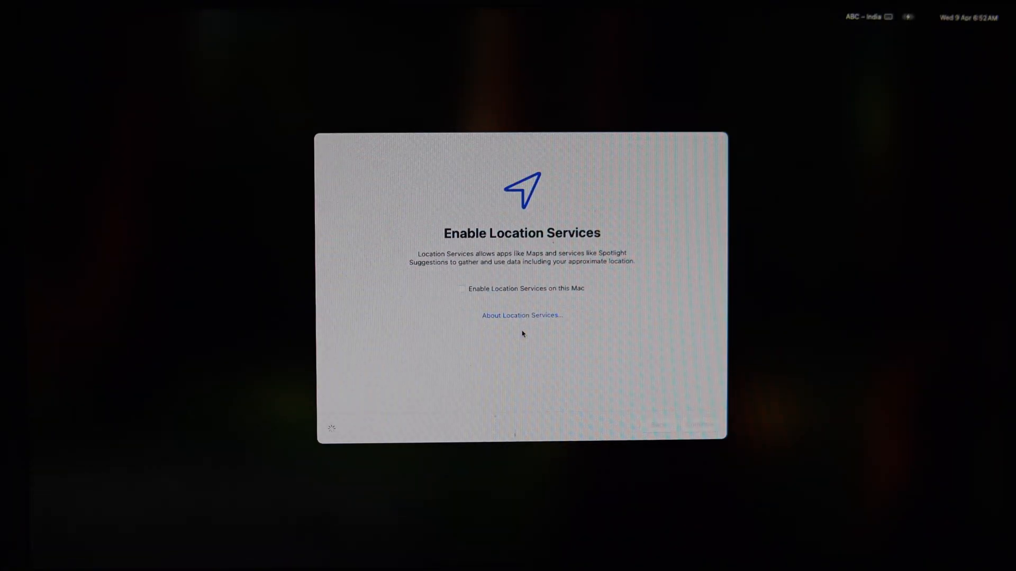
mouse_move(694, 294)
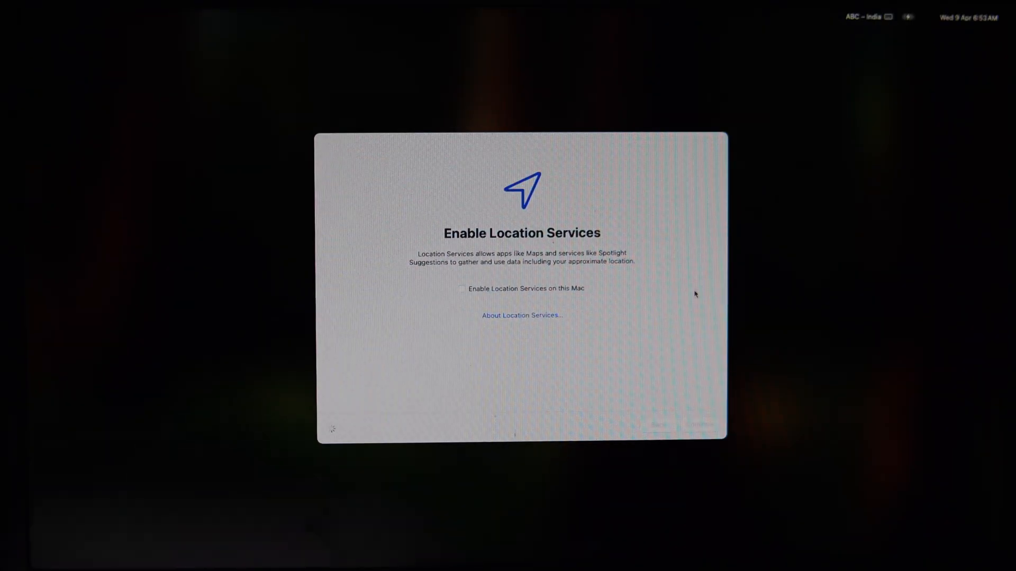
left_click(696, 427)
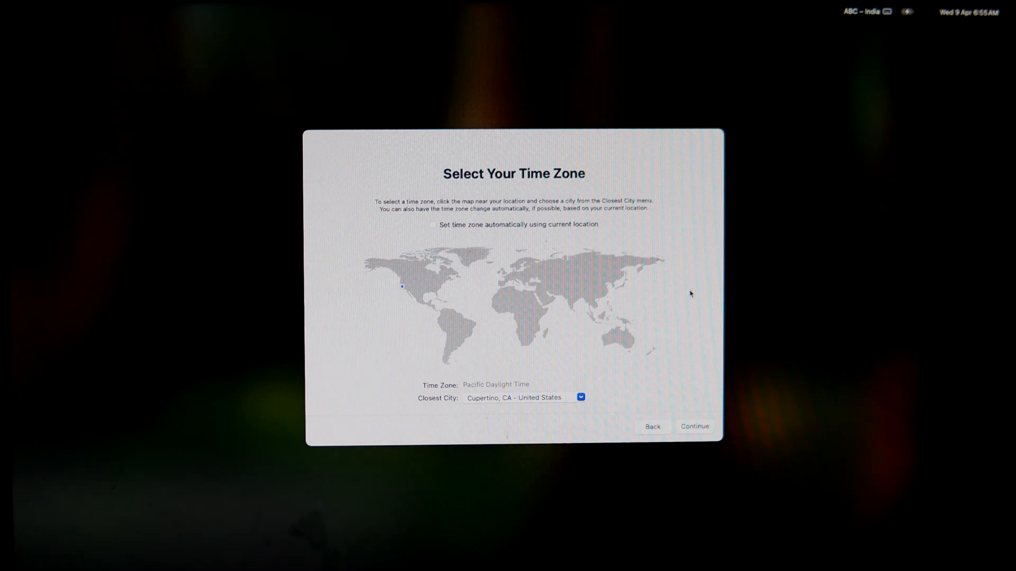
left_click(694, 426)
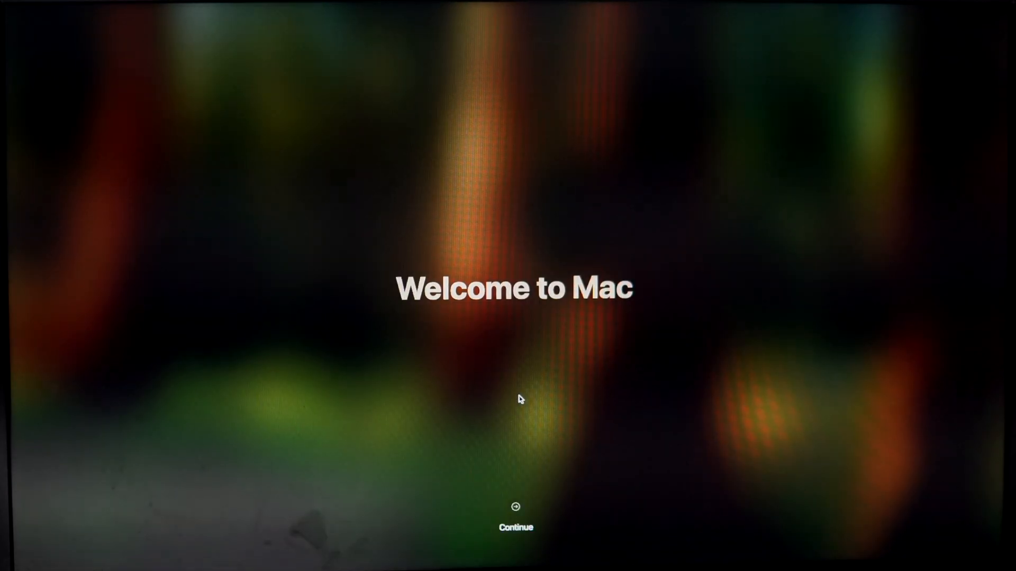
left_click(515, 512)
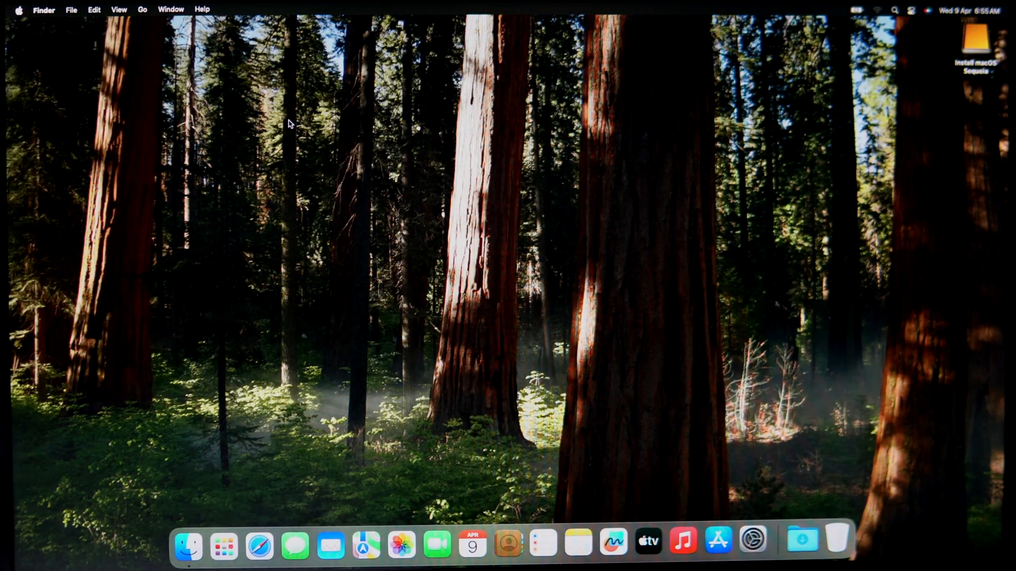
Join the Wi-Fi network and acknowledge the OpenCore Legacy Patcher prompt
left_click(18, 10)
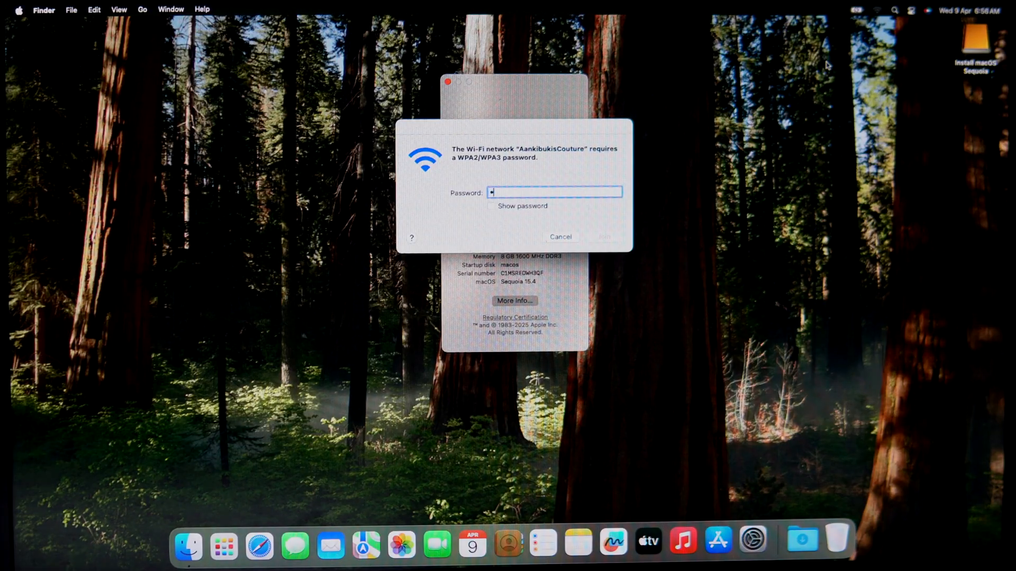
left_click(560, 236)
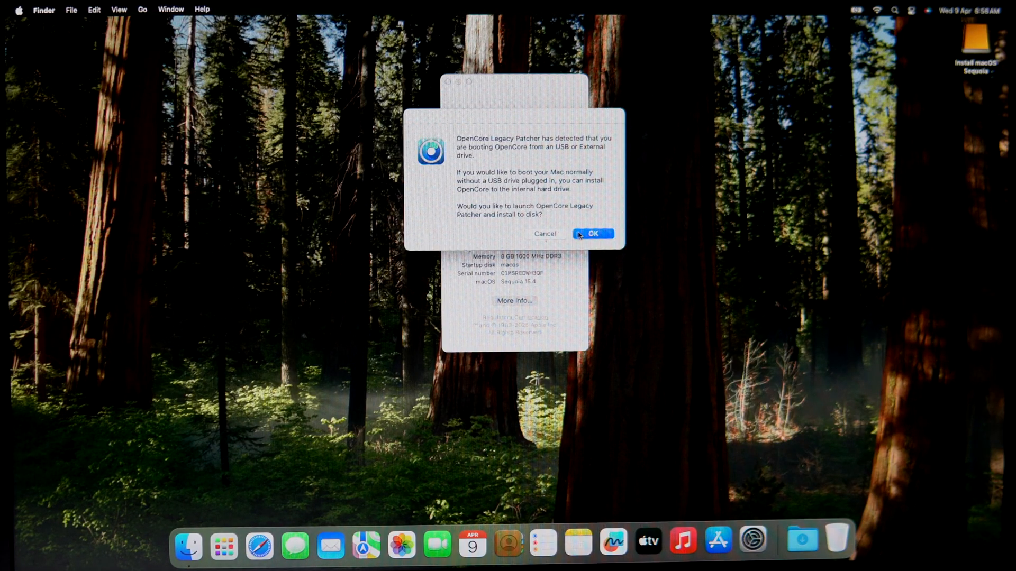
left_click(599, 233)
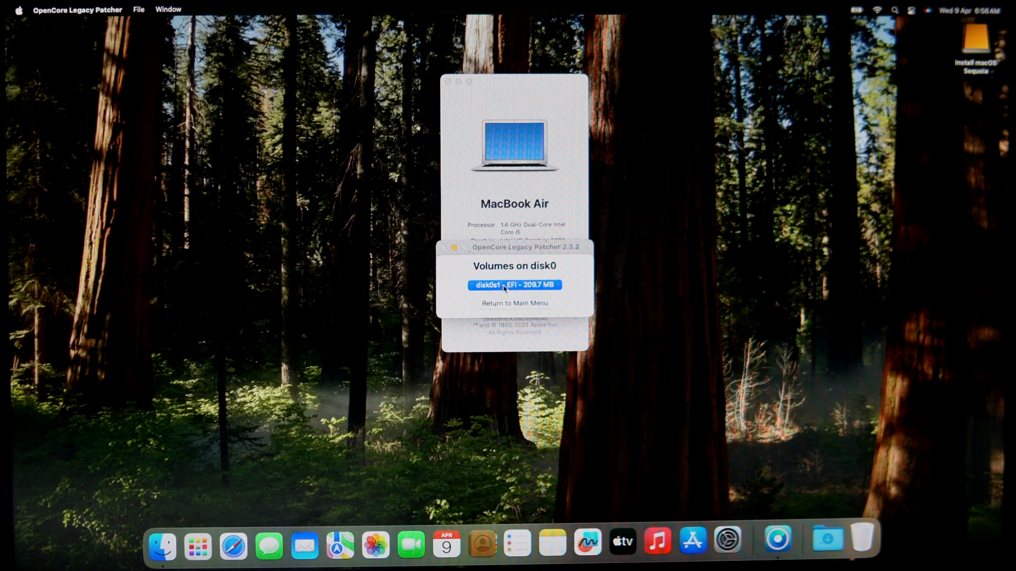
Install OpenCore to the disk0s1 EFI partition, restart, and check About This Mac shows Sequoia 15.4
left_click(514, 285)
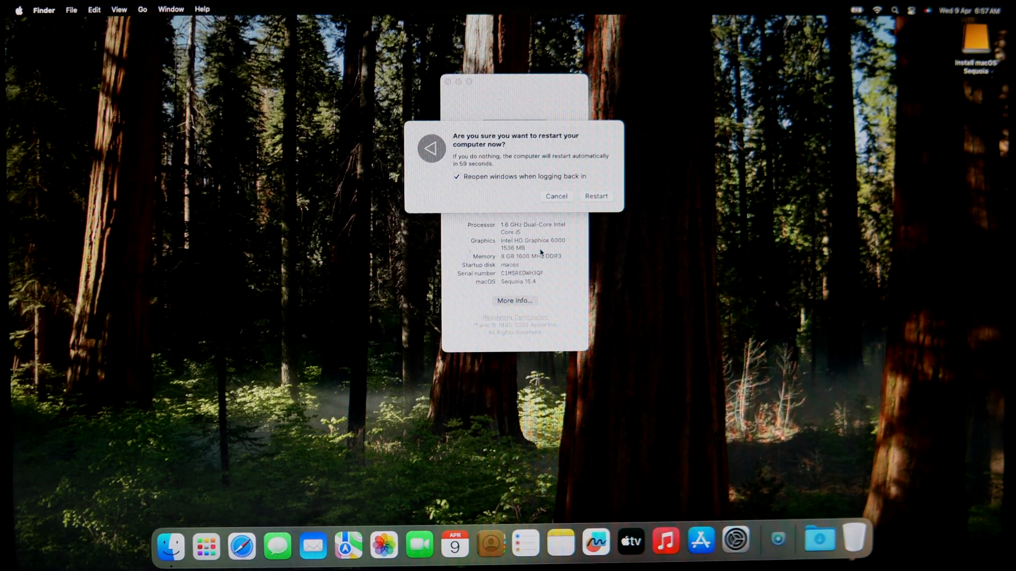
left_click(594, 197)
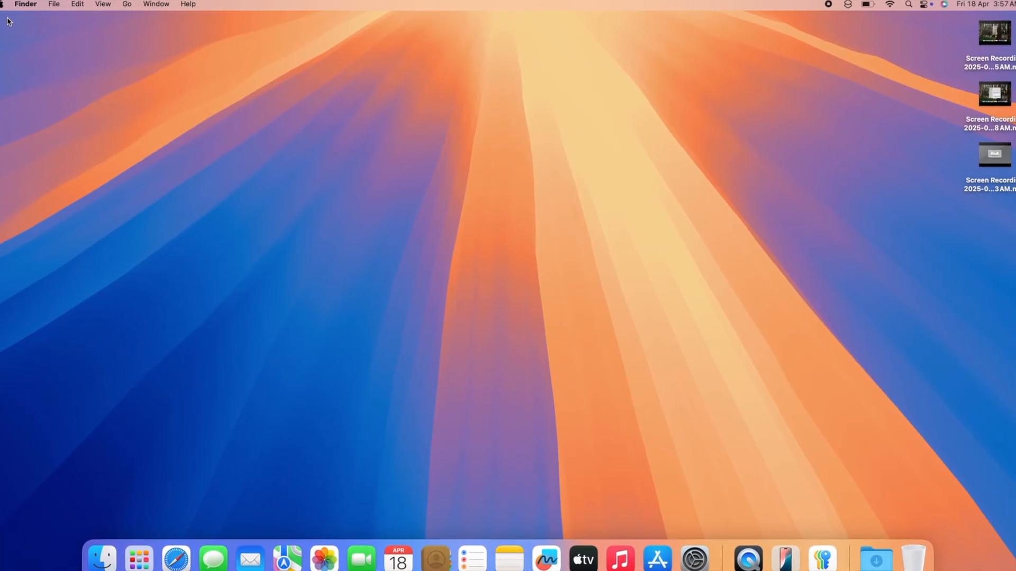
left_click(7, 4)
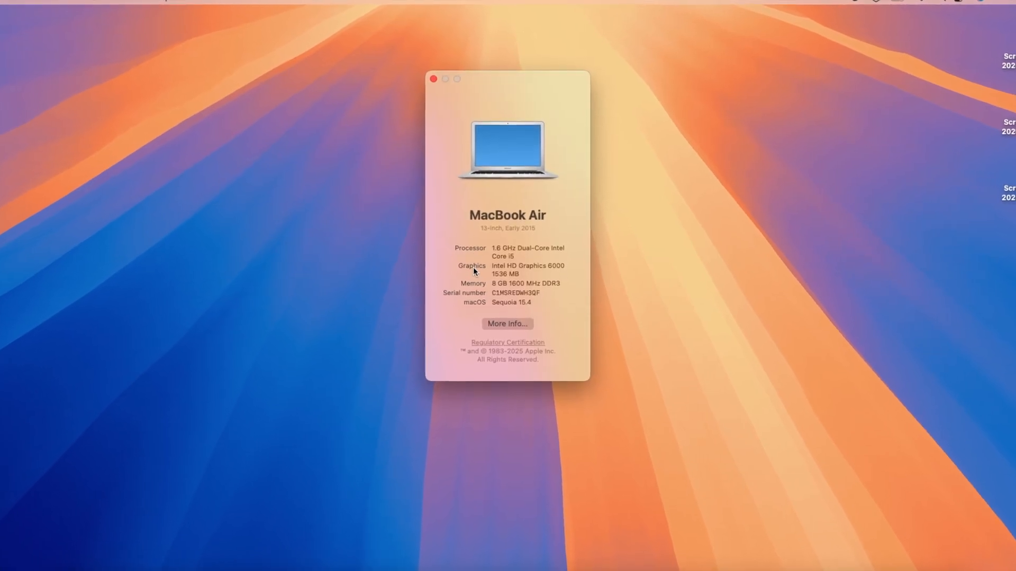